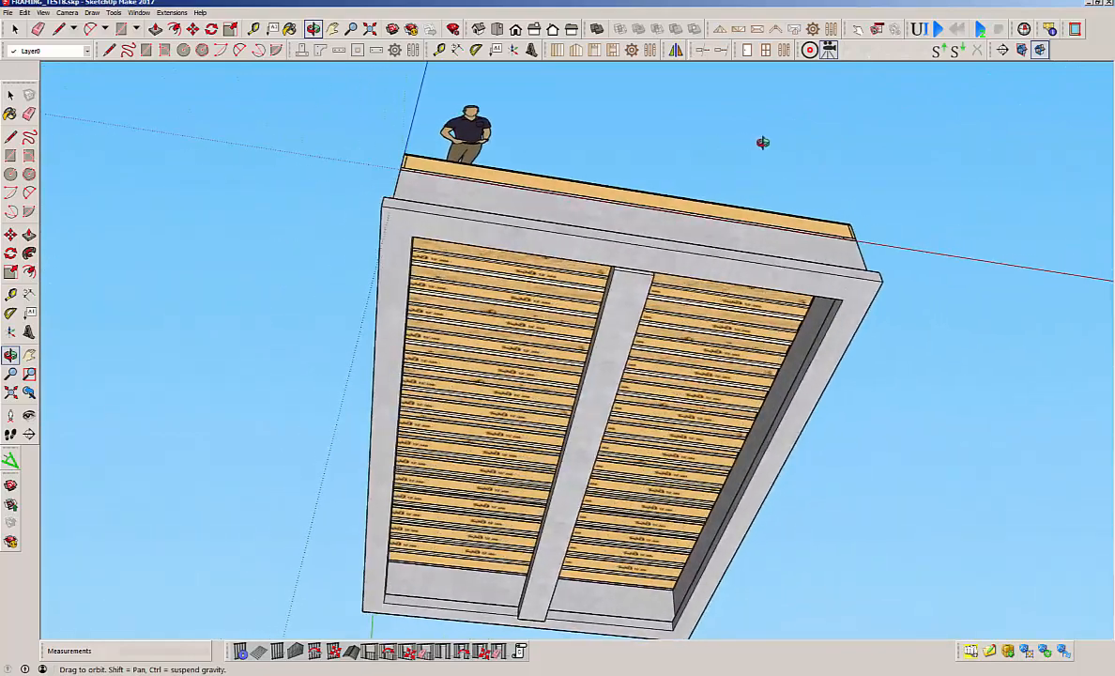
- Set both wall corners to Outside Corner and draw the two long framed walls
drag(762, 143, 676, 309)
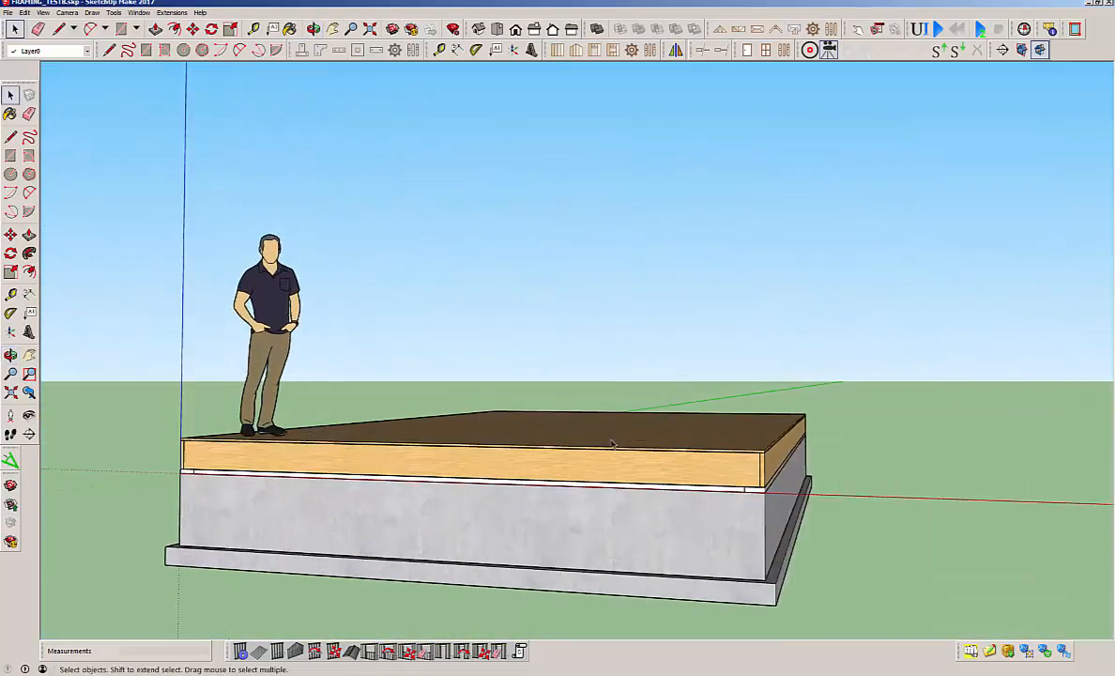
click(685, 510)
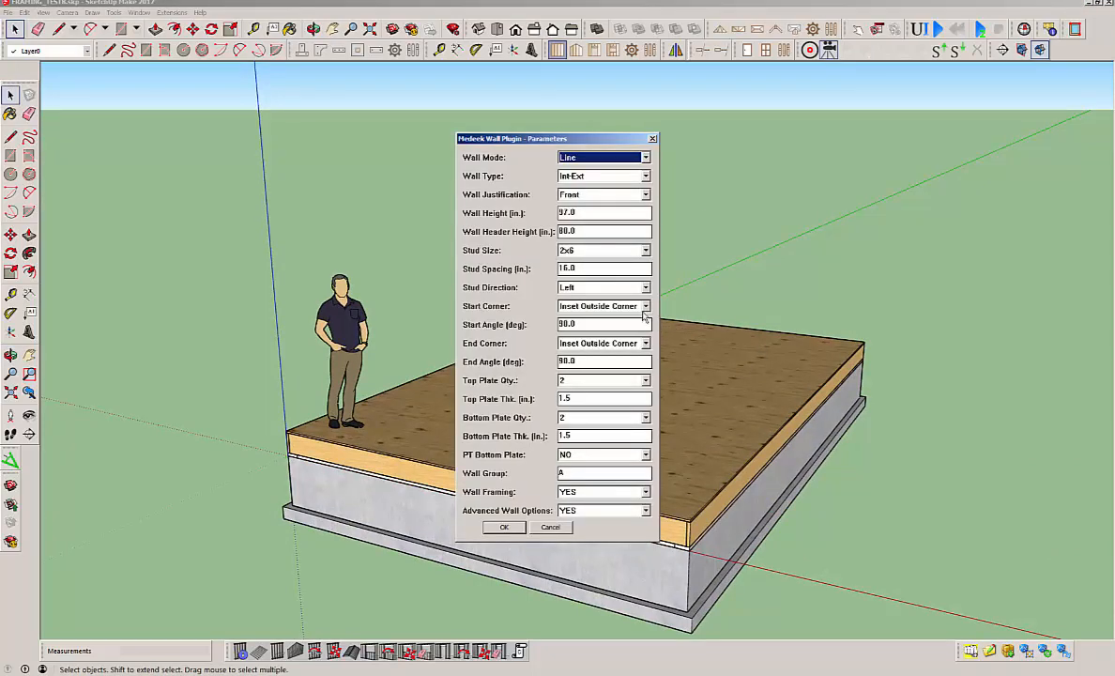
click(601, 305)
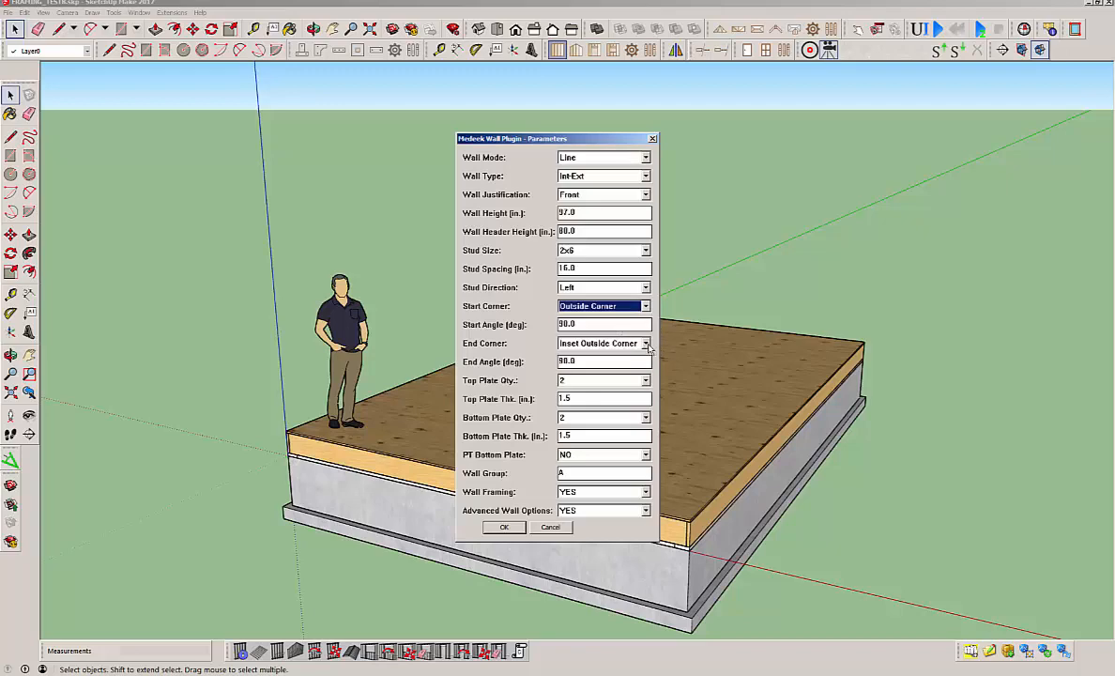
click(601, 343)
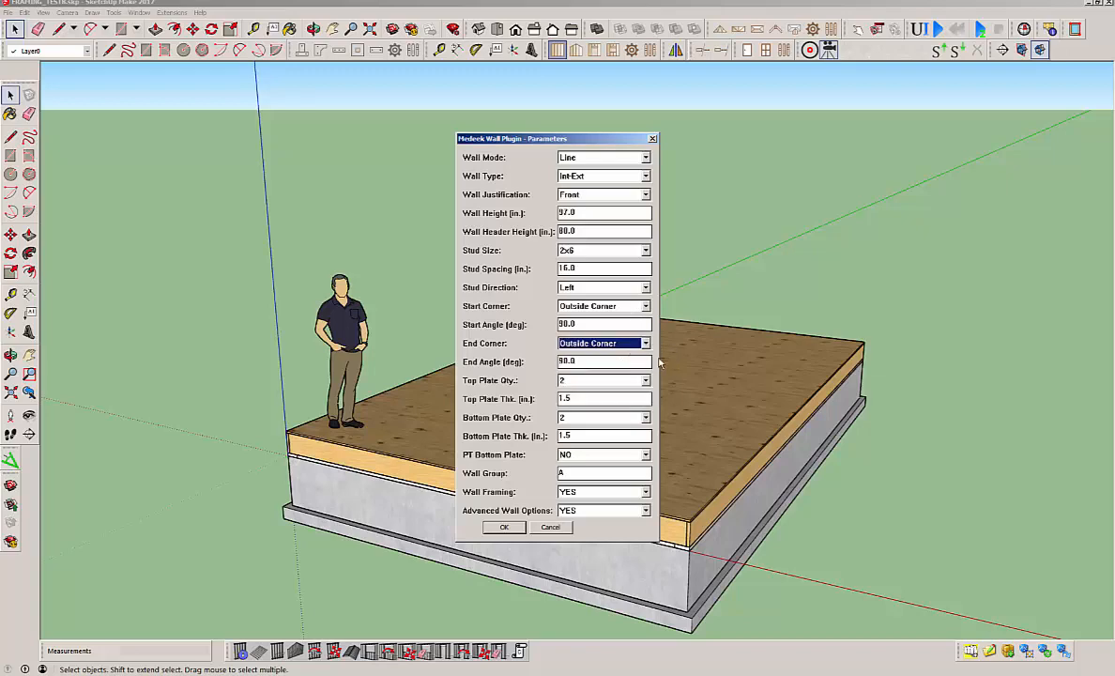
mouse_move(658, 389)
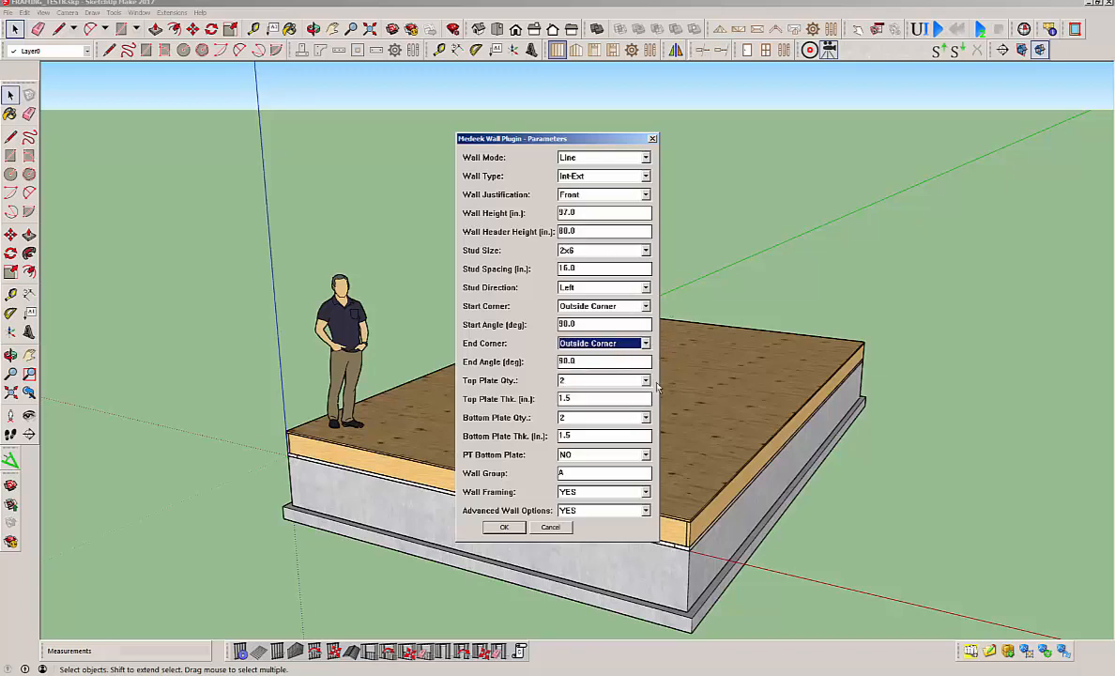
click(504, 526)
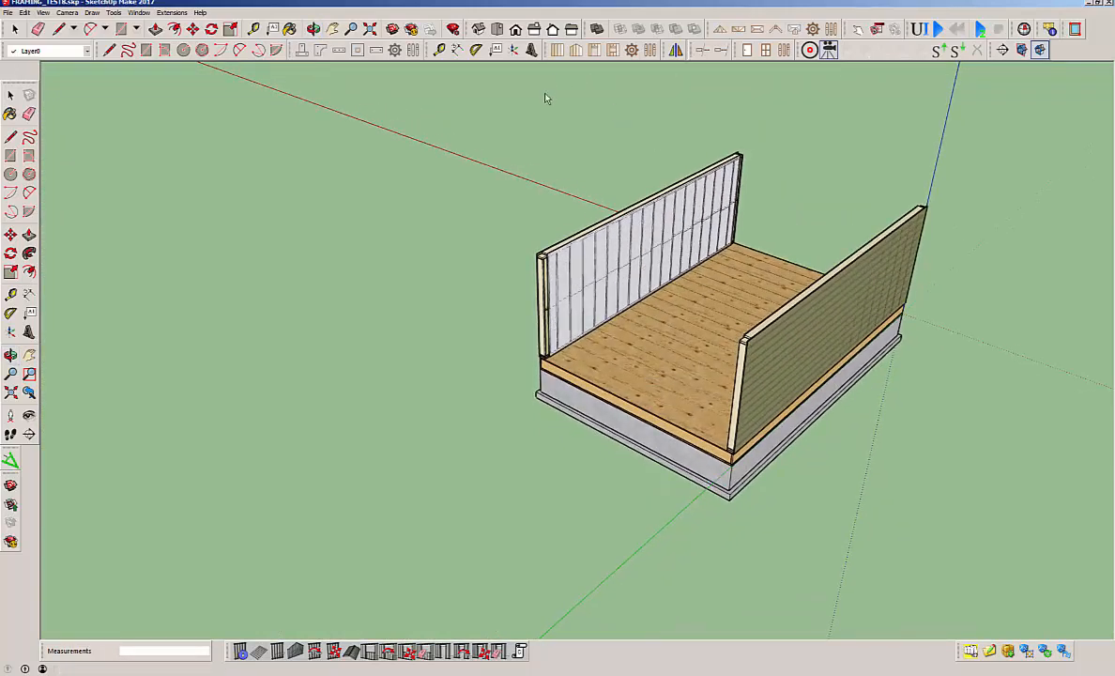
mouse_move(572, 140)
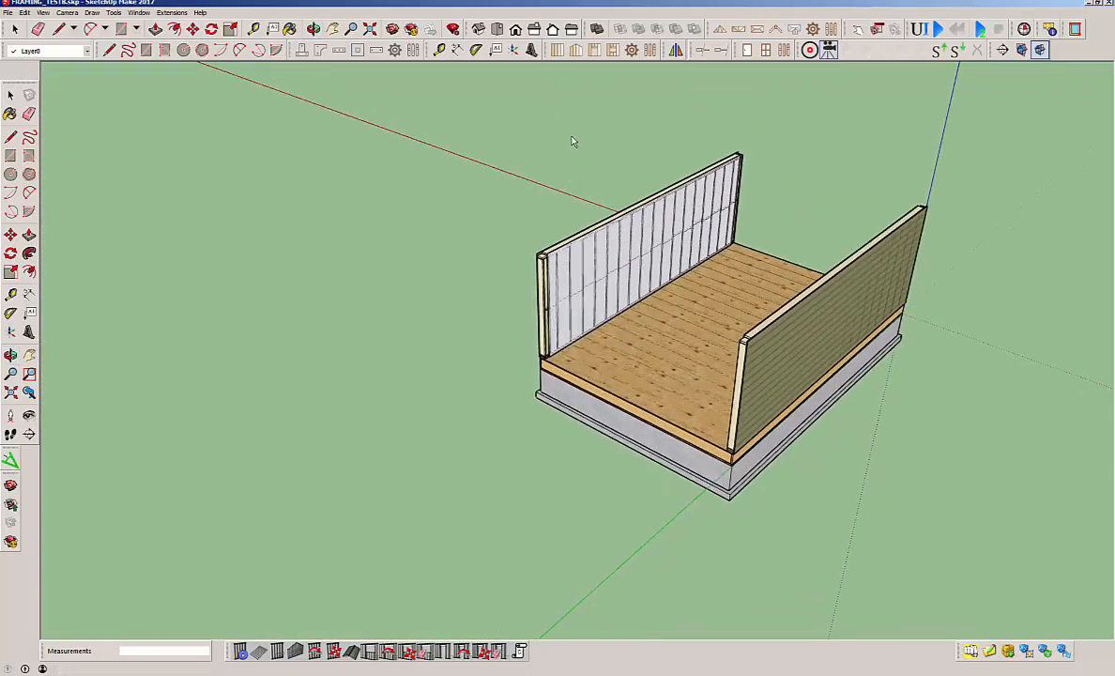
mouse_move(566, 89)
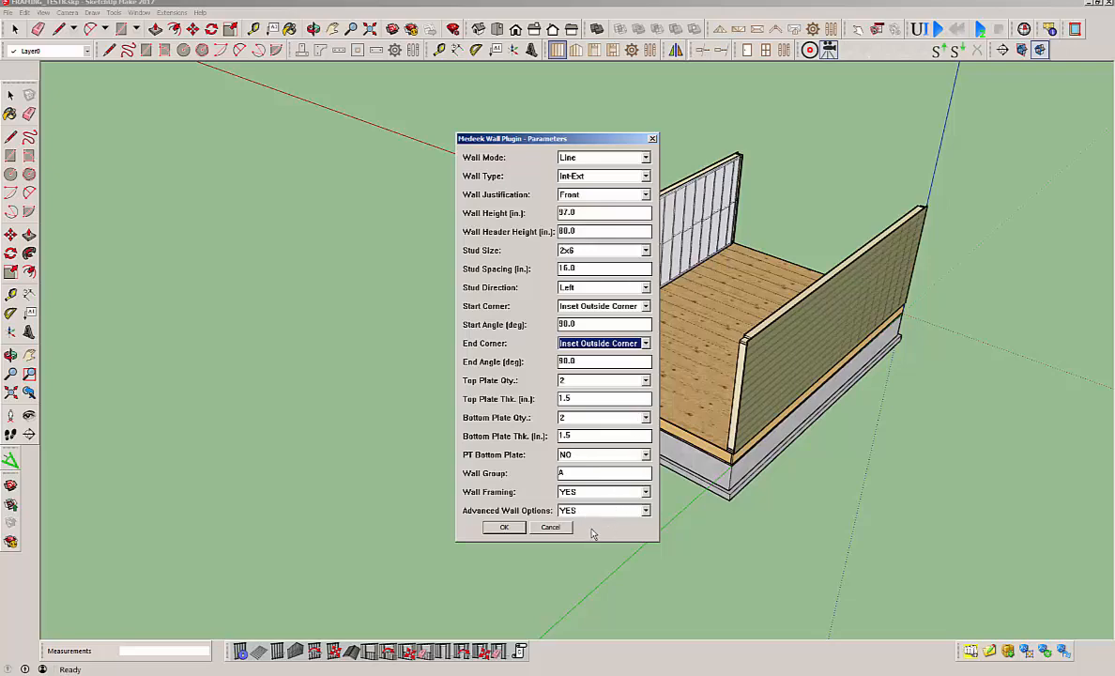
mouse_move(513, 556)
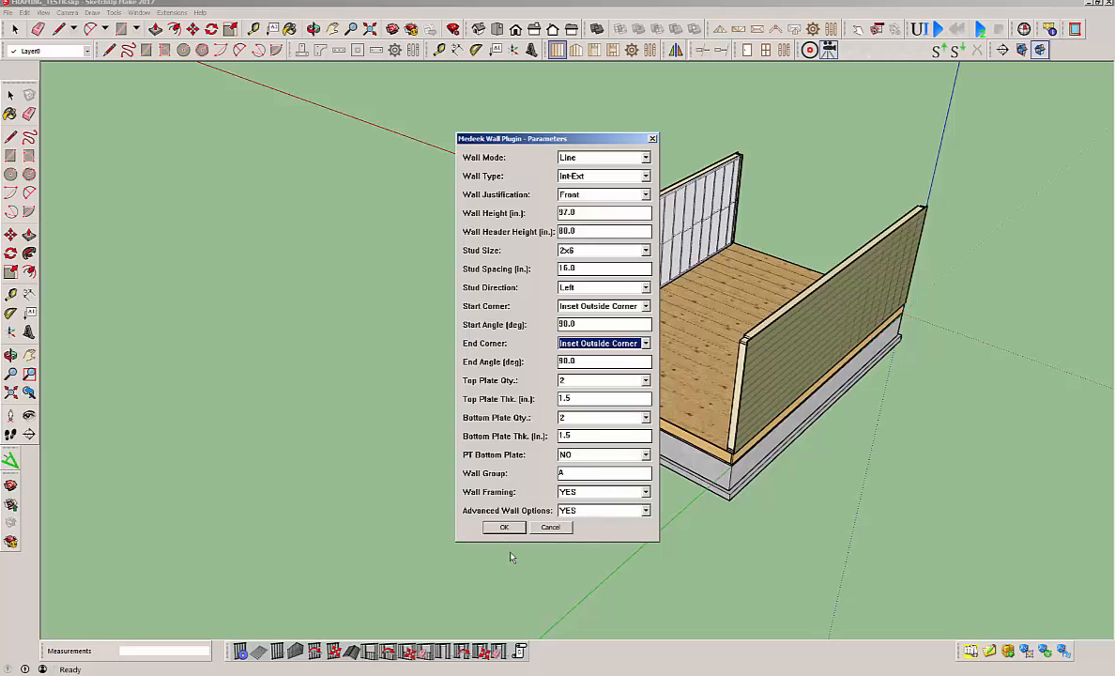
- Accept the inset outside corner wall and cladding options, then draw the two end walls
click(504, 527)
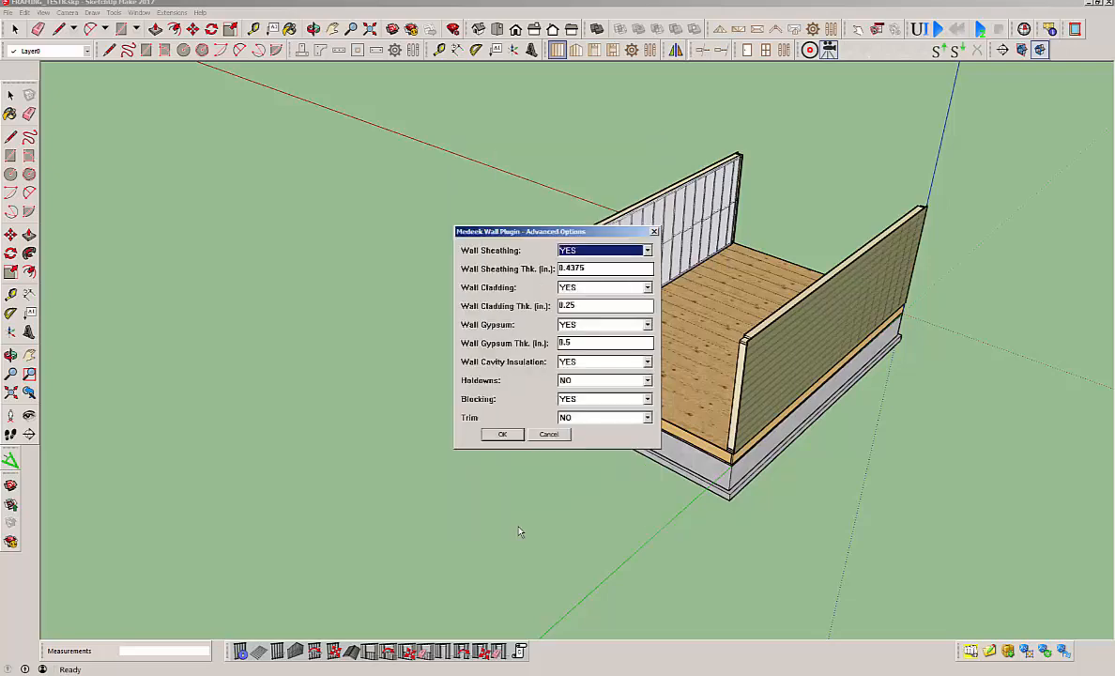
click(502, 434)
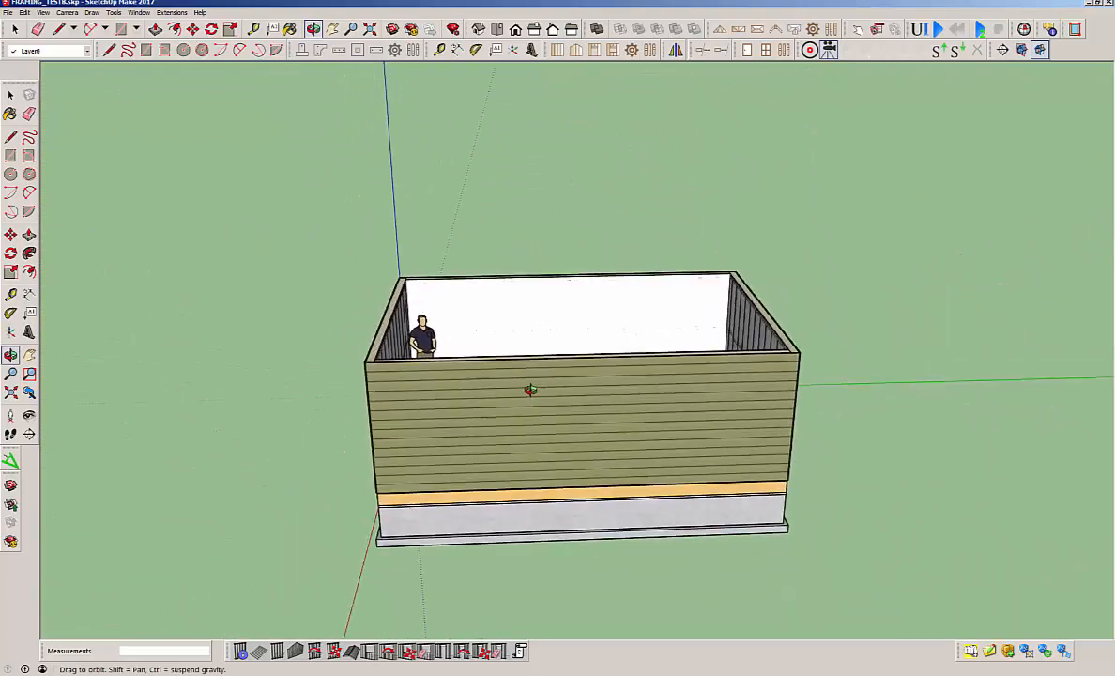
- Hide the wall_clad layer and orbit to inspect the exposed wall framing
drag(563, 375, 713, 380)
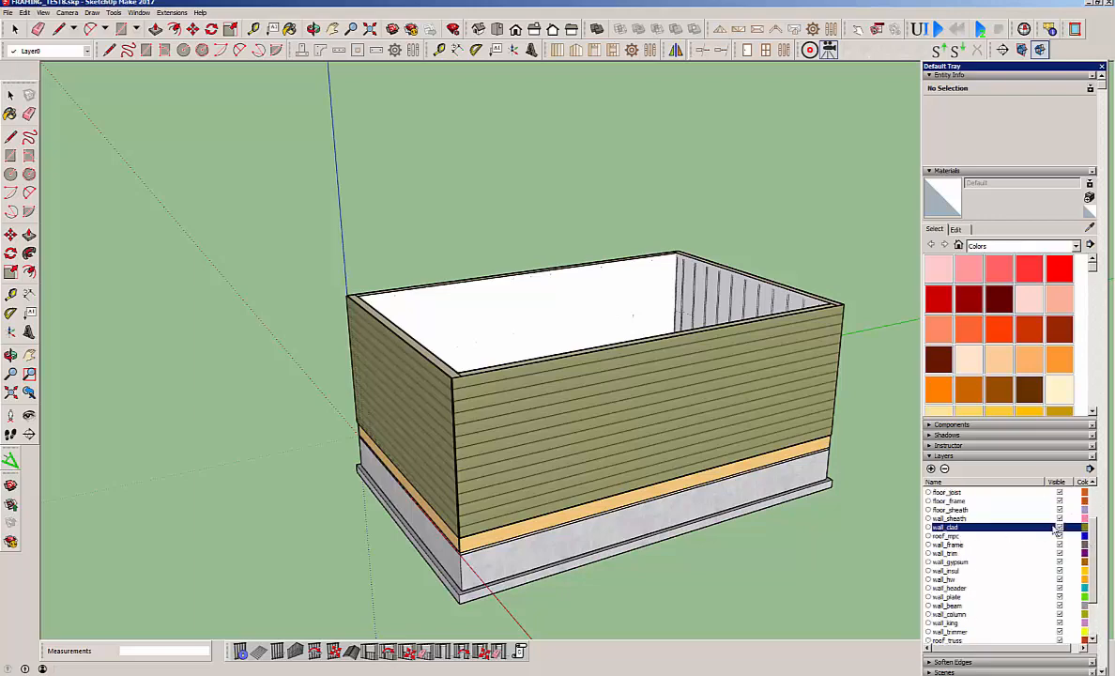
click(1060, 527)
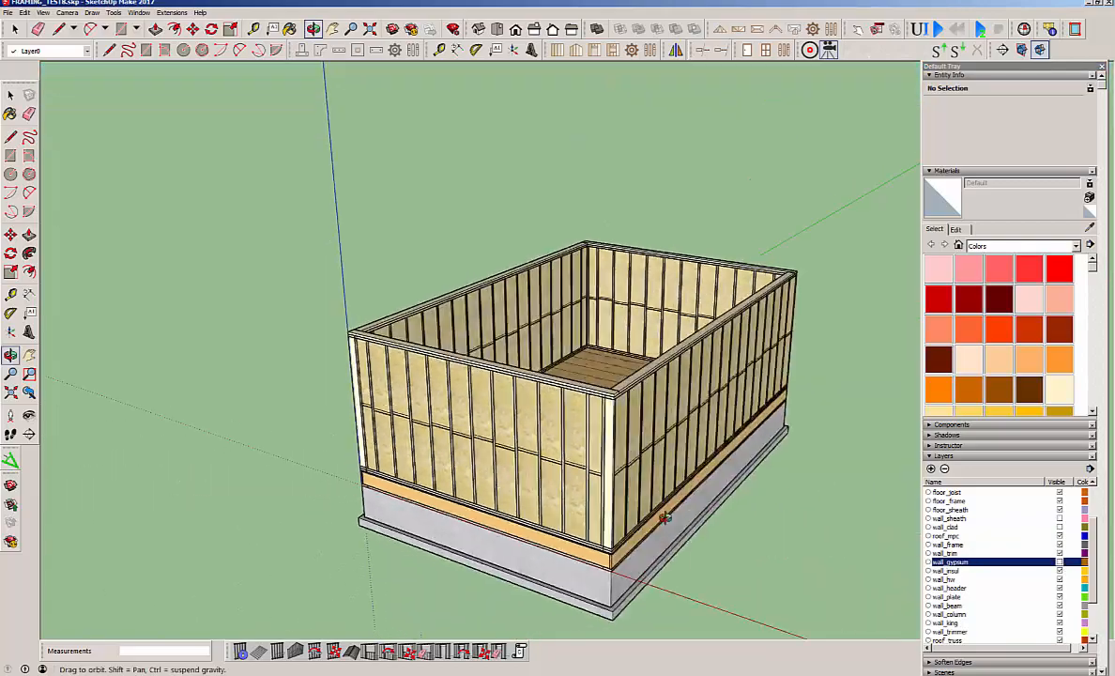
drag(664, 517, 686, 464)
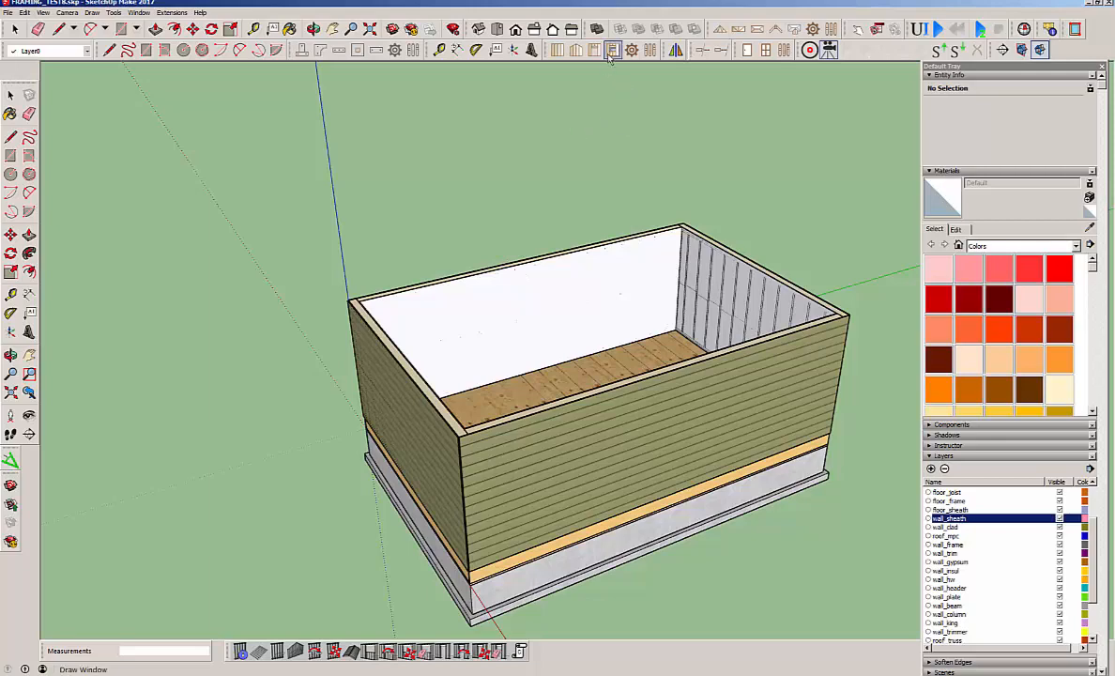
- Insert 3 ft square windows into the walls at offsets 19 and 5
click(611, 49)
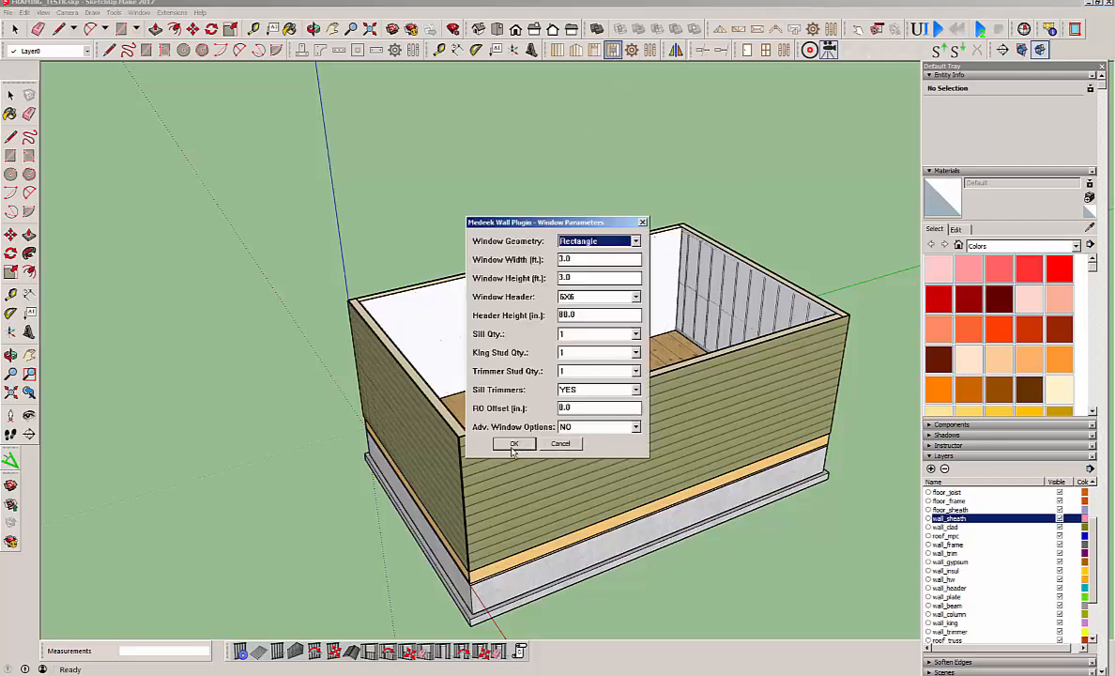
click(513, 443)
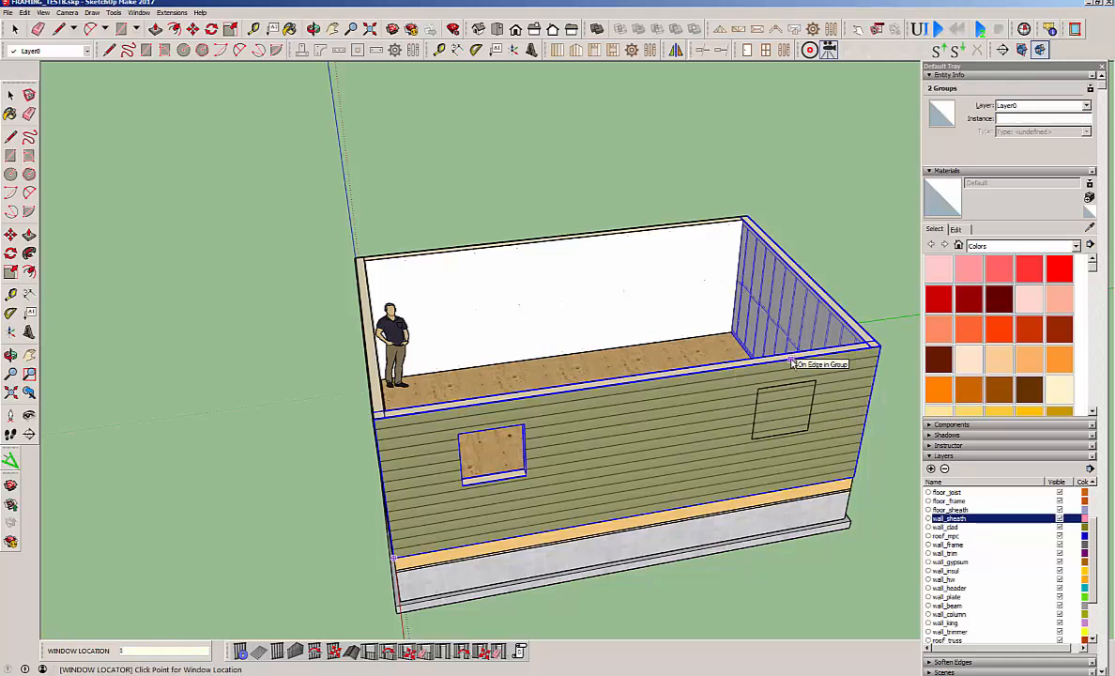
text(19)
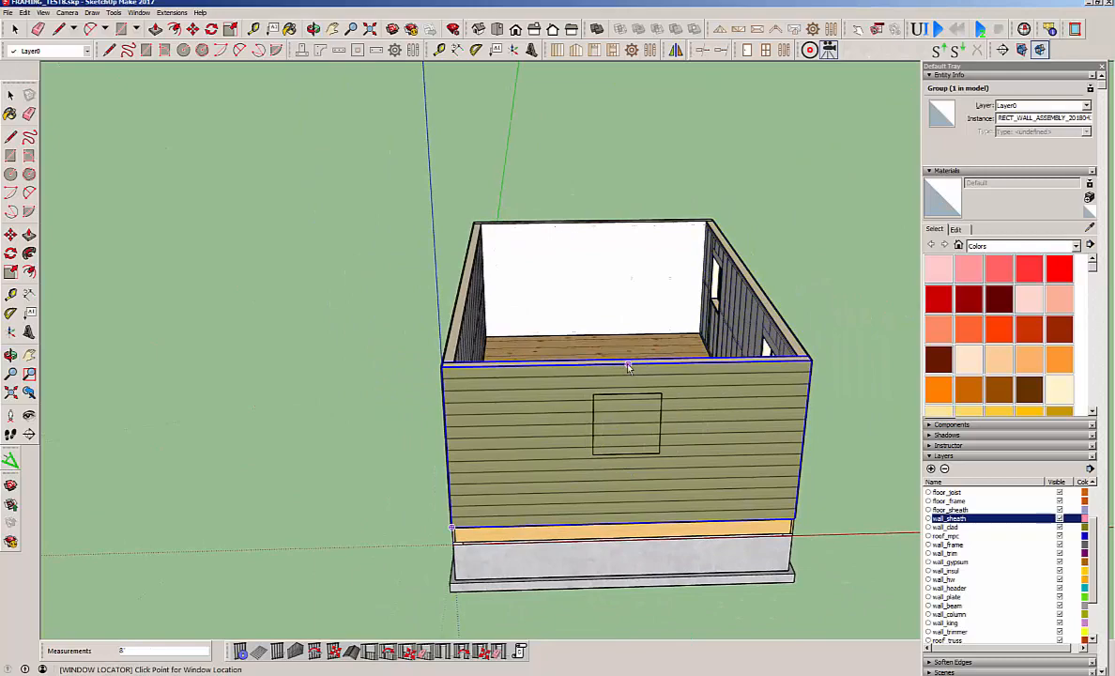
drag(628, 366, 793, 573)
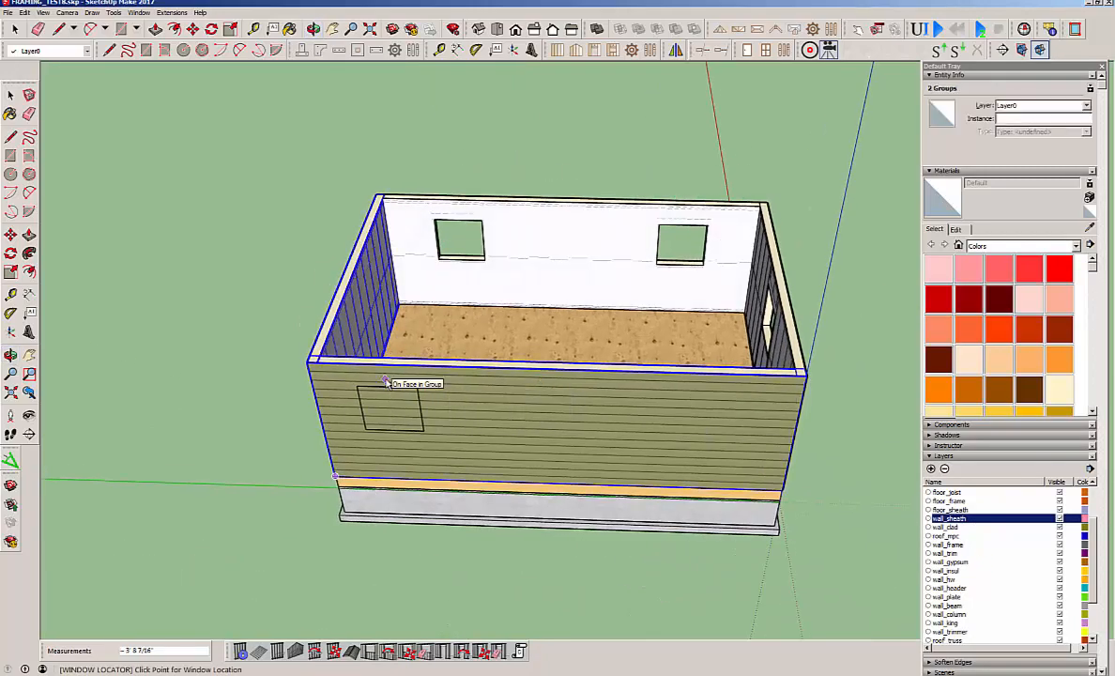
text(5)
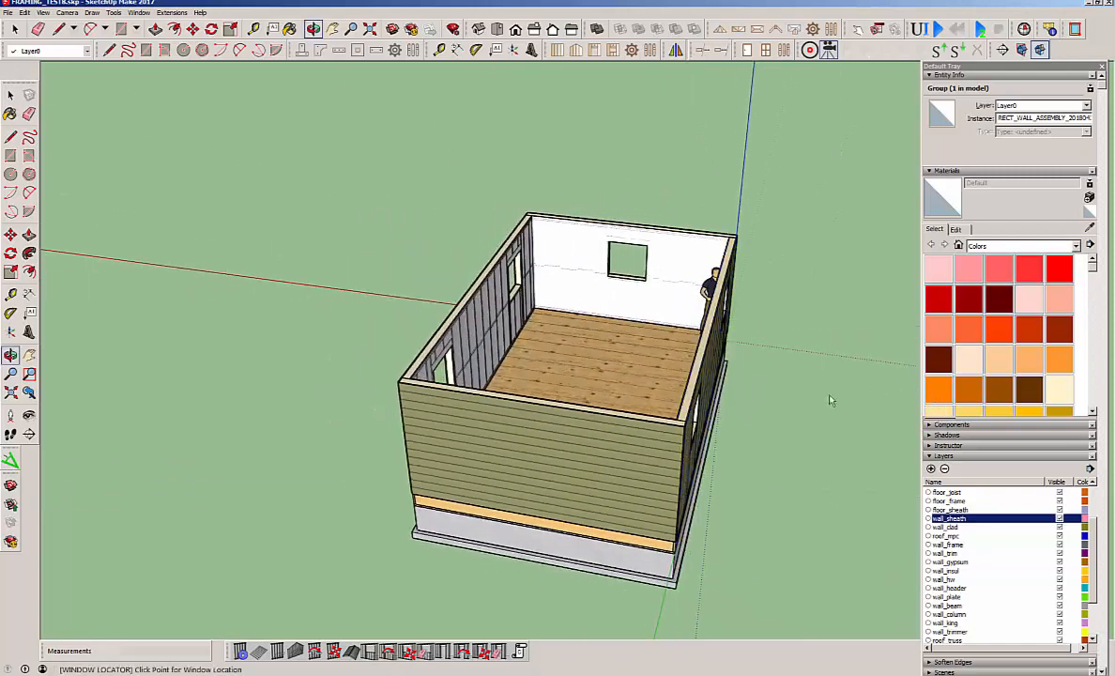
click(538, 446)
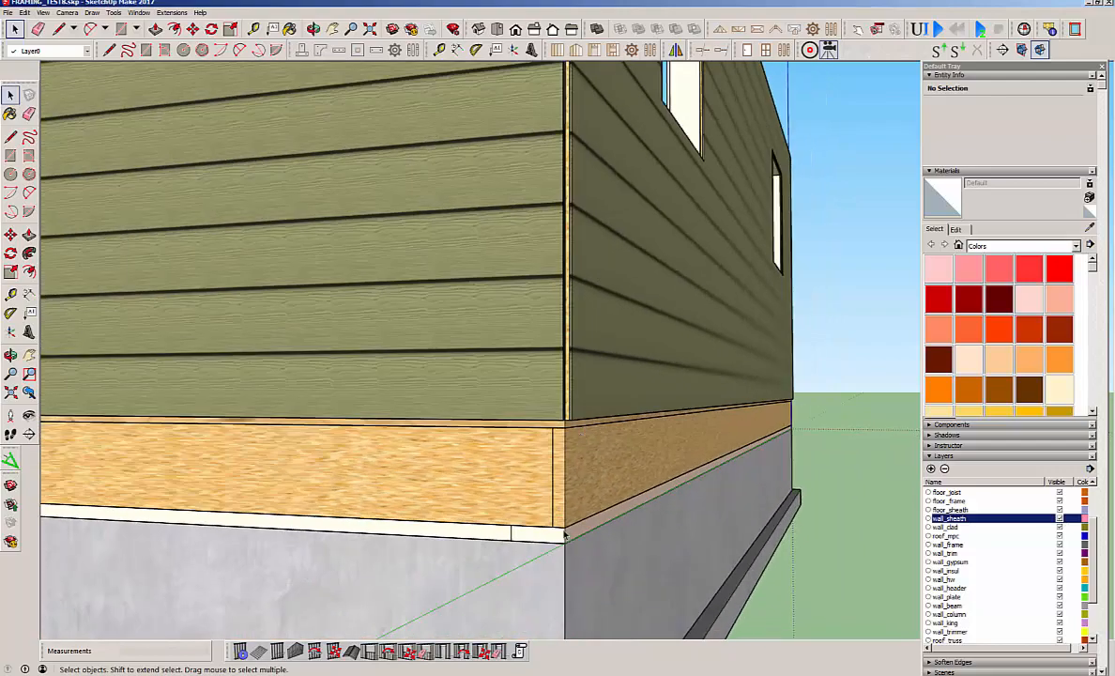
mouse_move(497, 122)
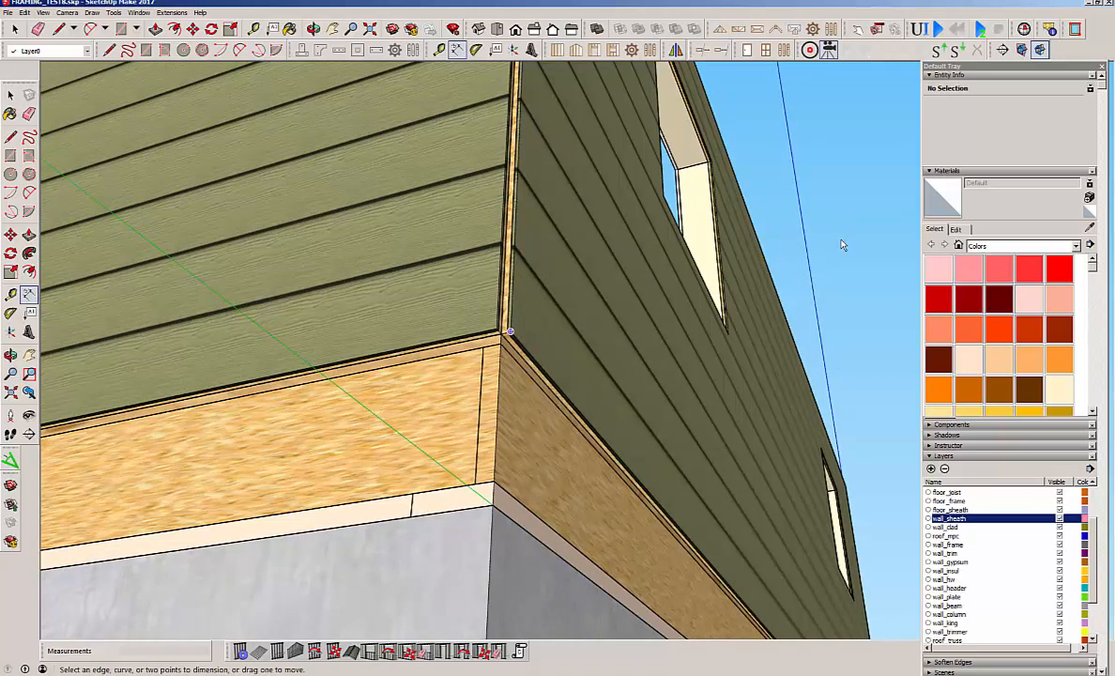
mouse_move(538, 338)
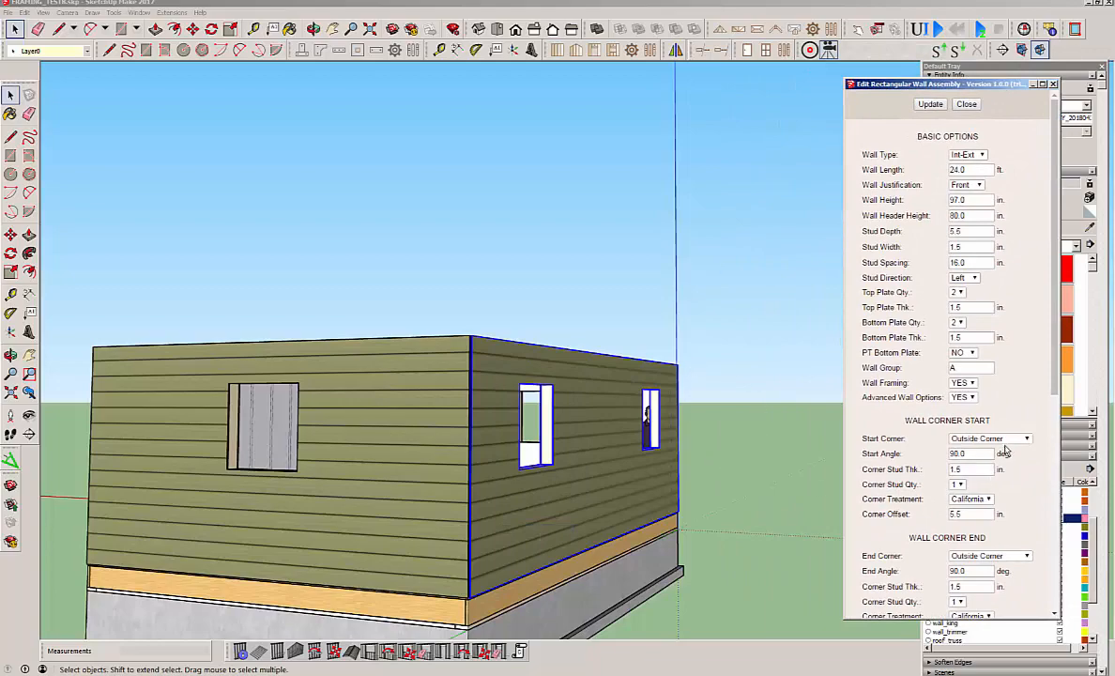
- Set the wall's Sheathing Vert. Offset (B) to 12 in. and update the assembly
scroll(down, 3)
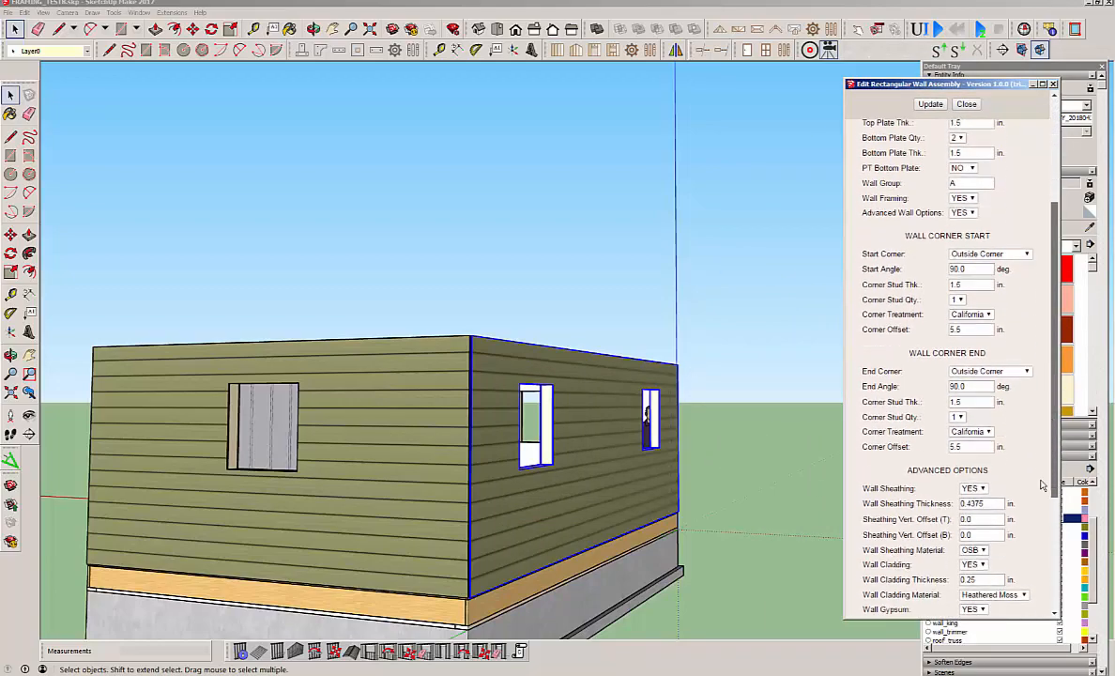
scroll(down, 3)
text(12)
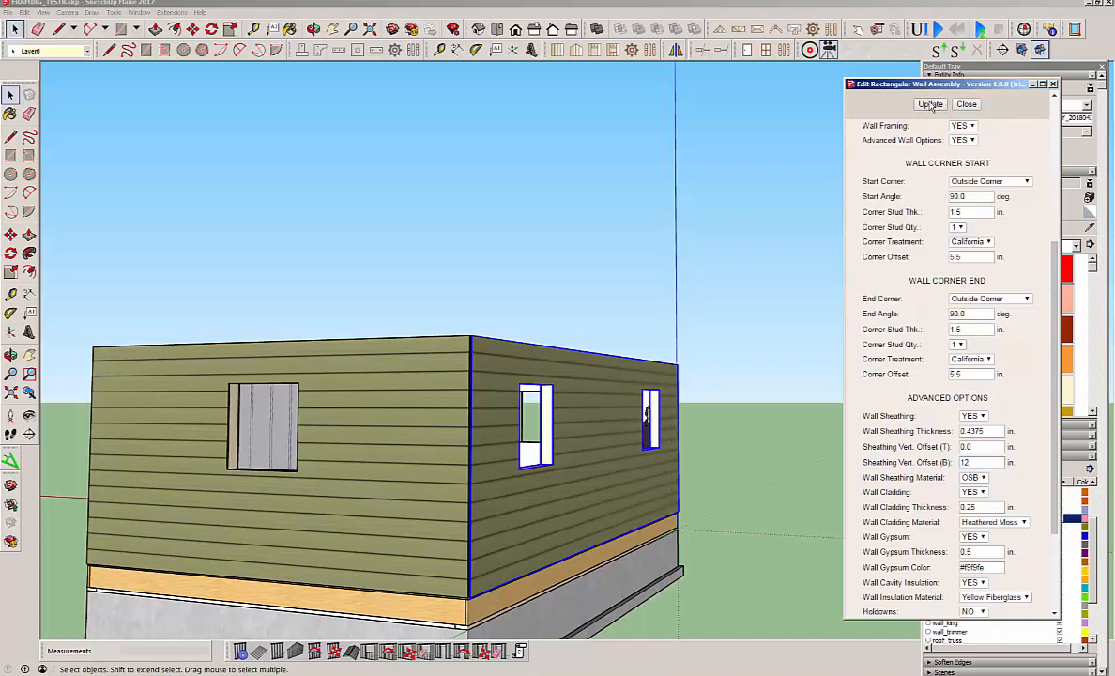
click(930, 103)
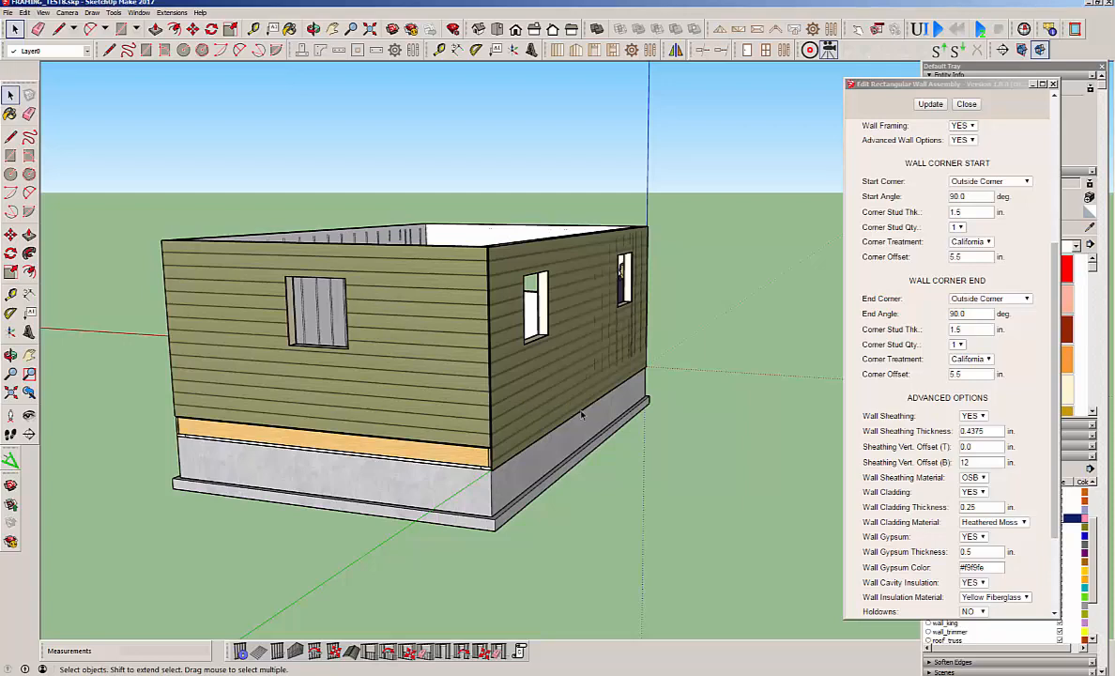
mouse_move(424, 324)
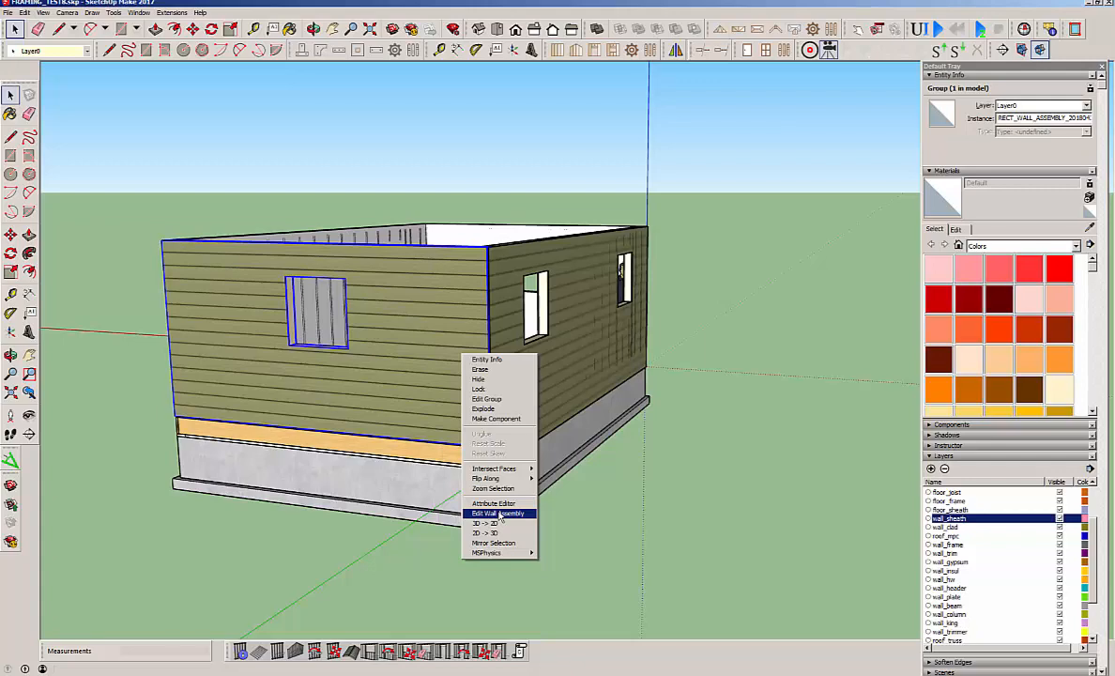
click(498, 513)
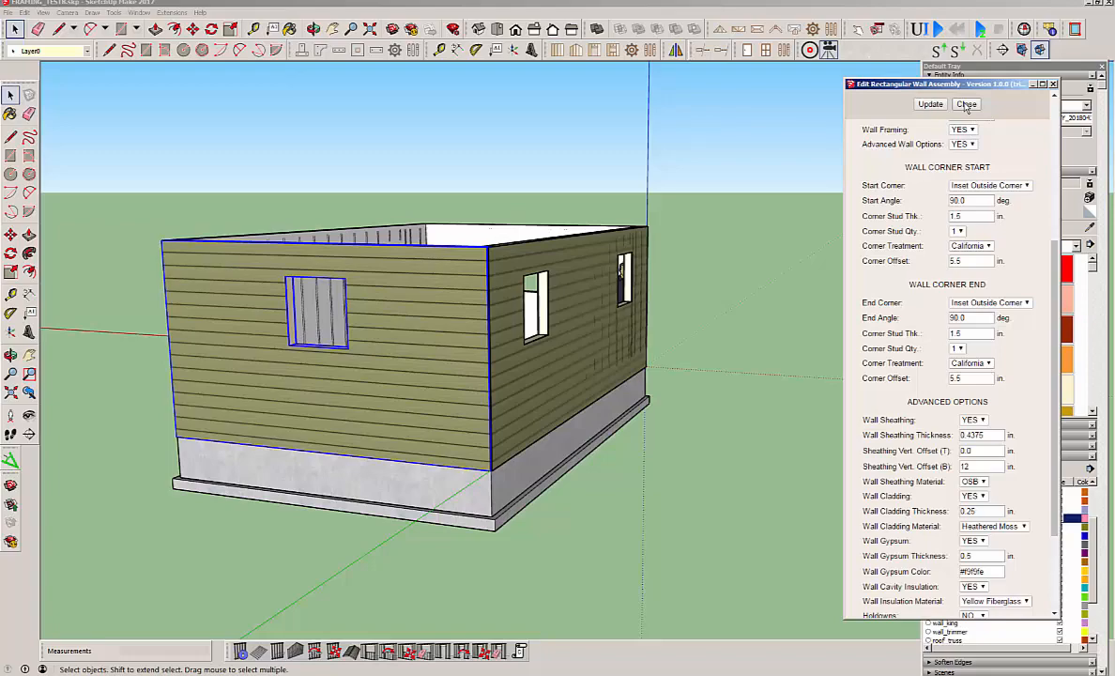
click(965, 103)
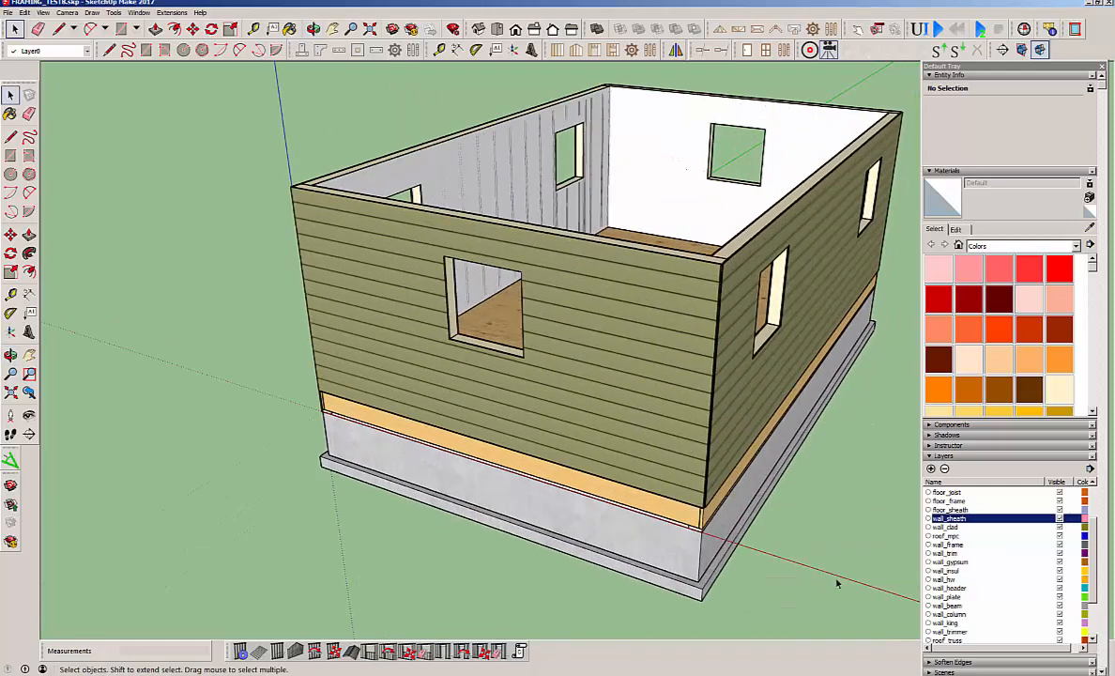
- Hide the wall_clad and wall_sheath layers in the Layers panel
scroll(down, 3)
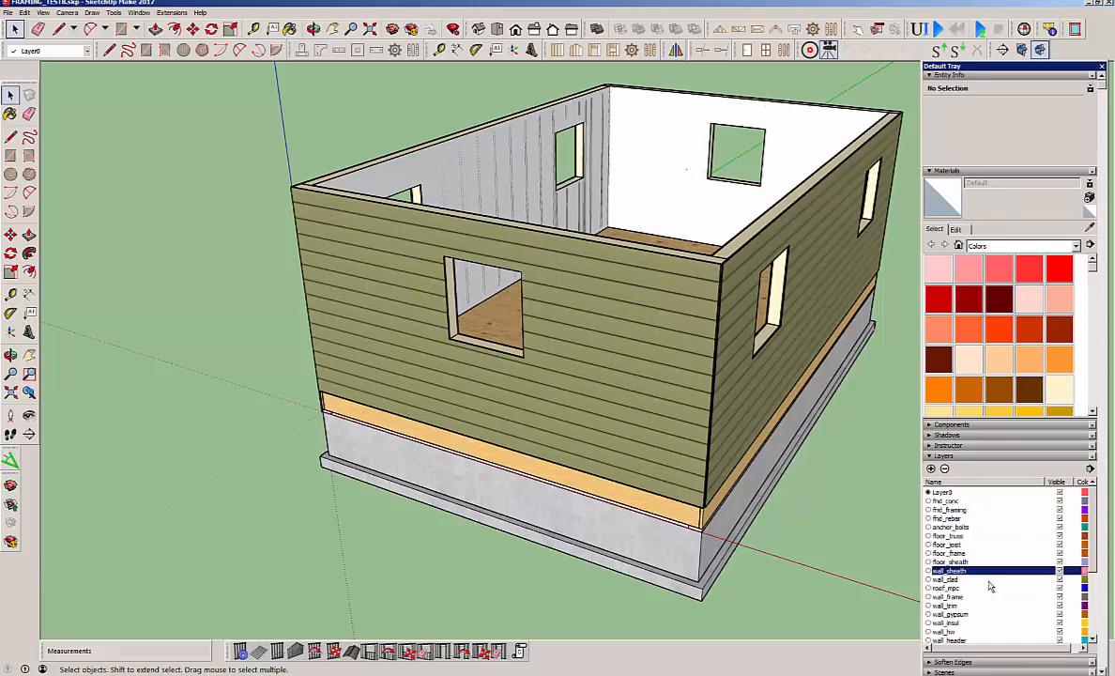
click(947, 579)
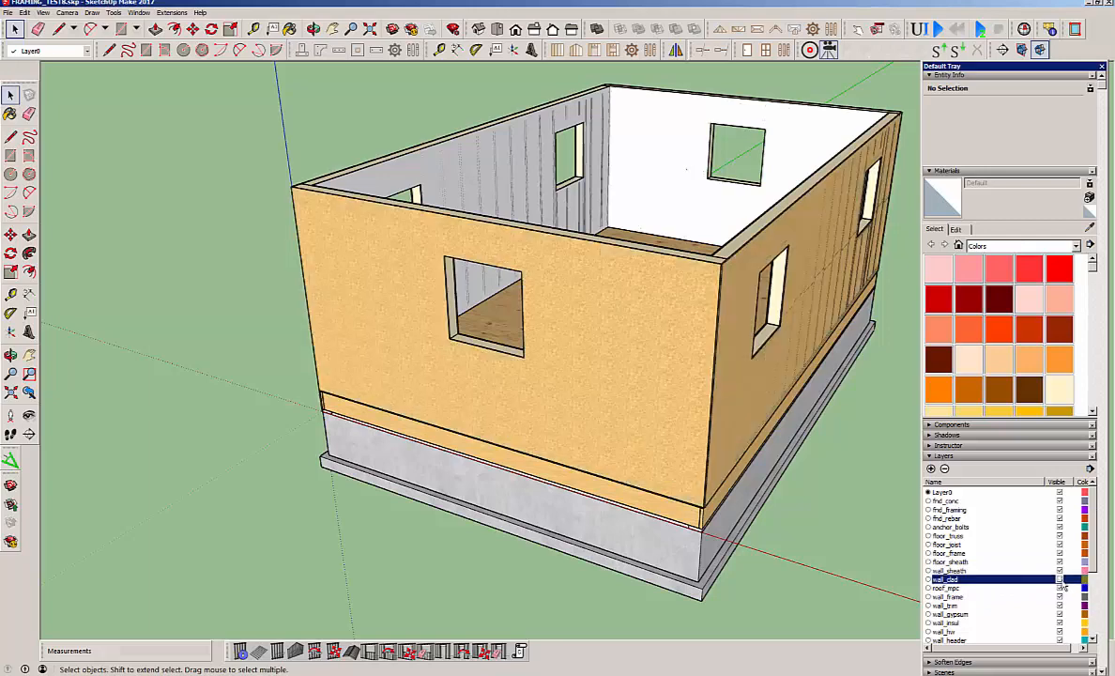
click(947, 571)
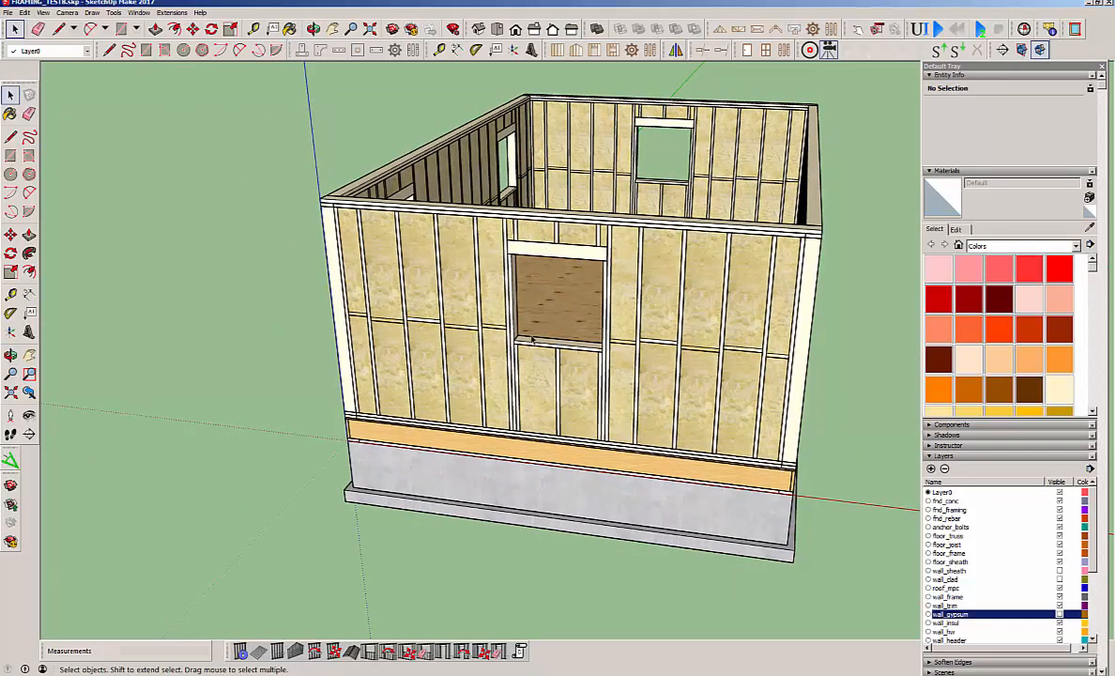
mouse_move(331, 238)
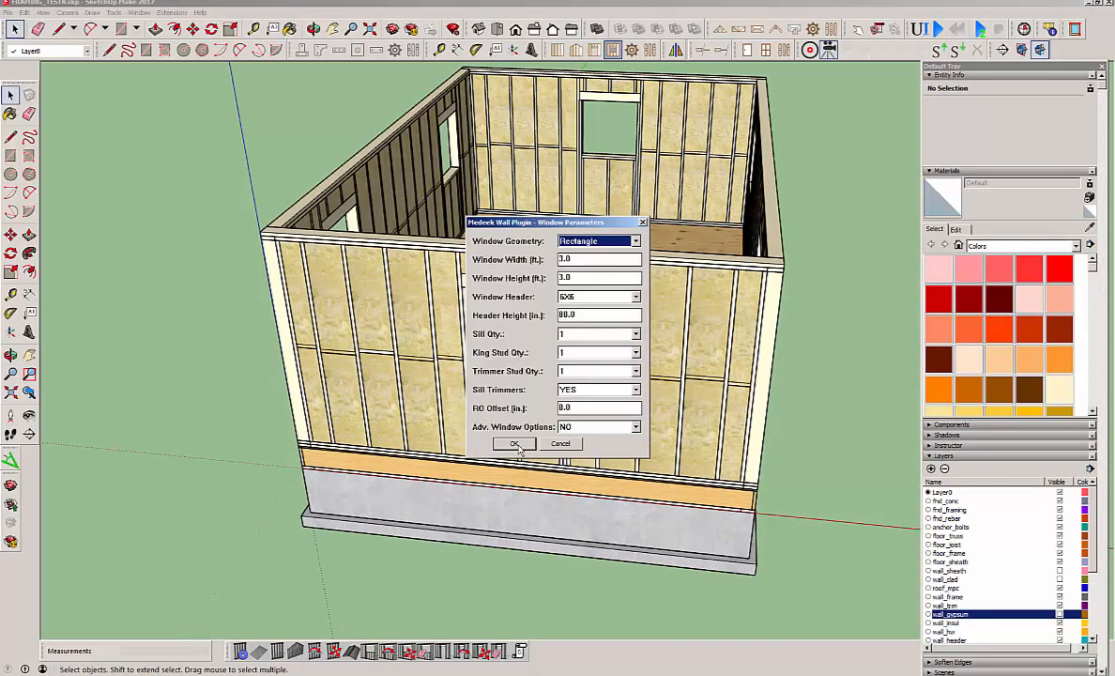
- Confirm 3.0 ft by 3.0 ft window parameters for the new front-wall openings
click(514, 443)
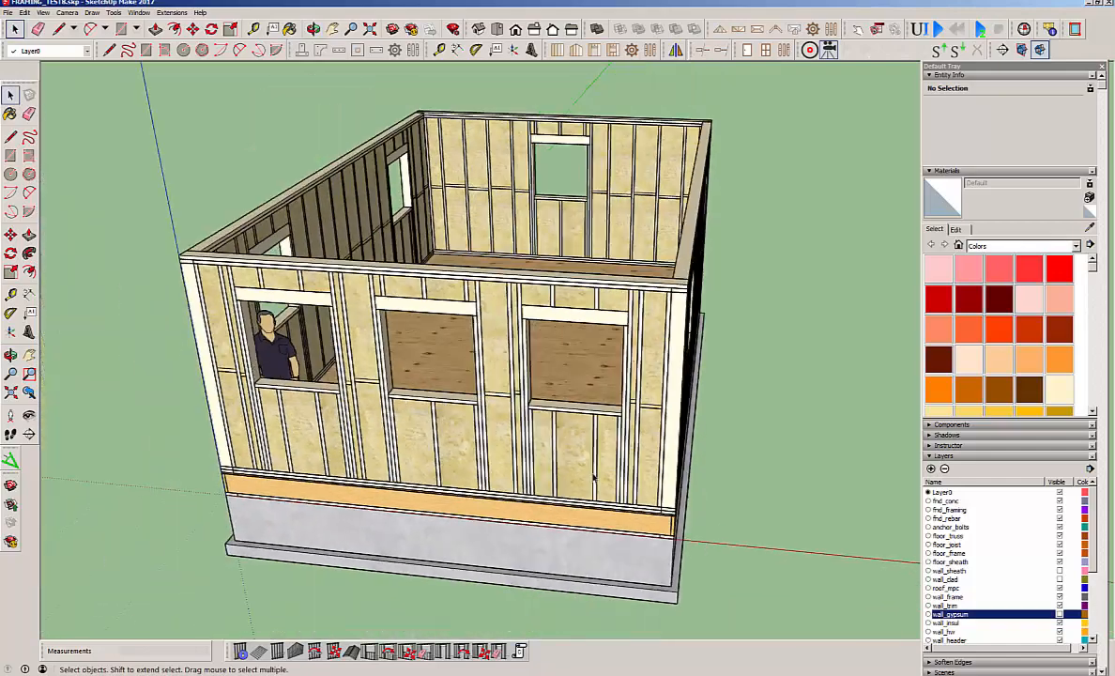
- Give the front wall one bottom plate and Pink Fiberglass insulation, then update it
right_click(591, 478)
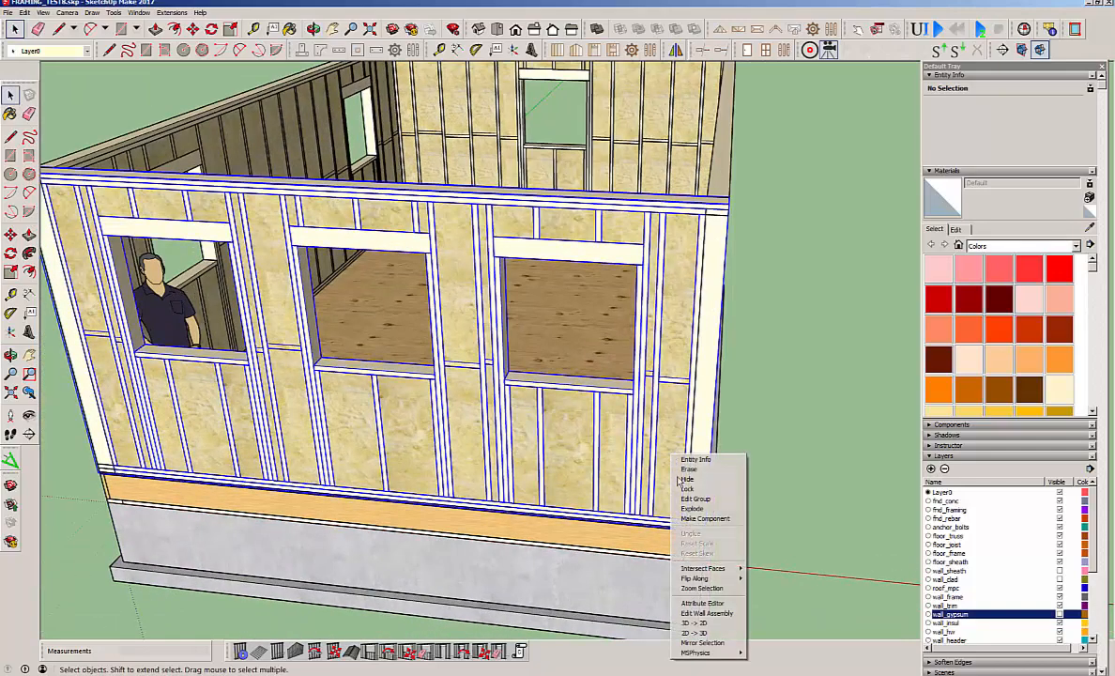
click(706, 613)
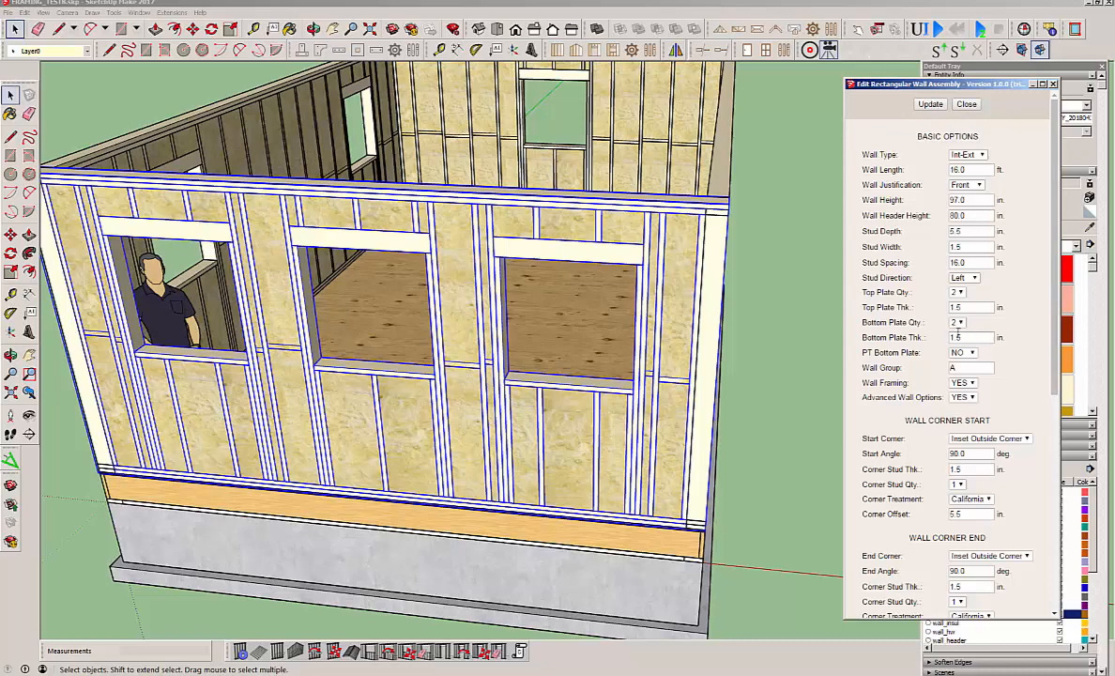
click(959, 321)
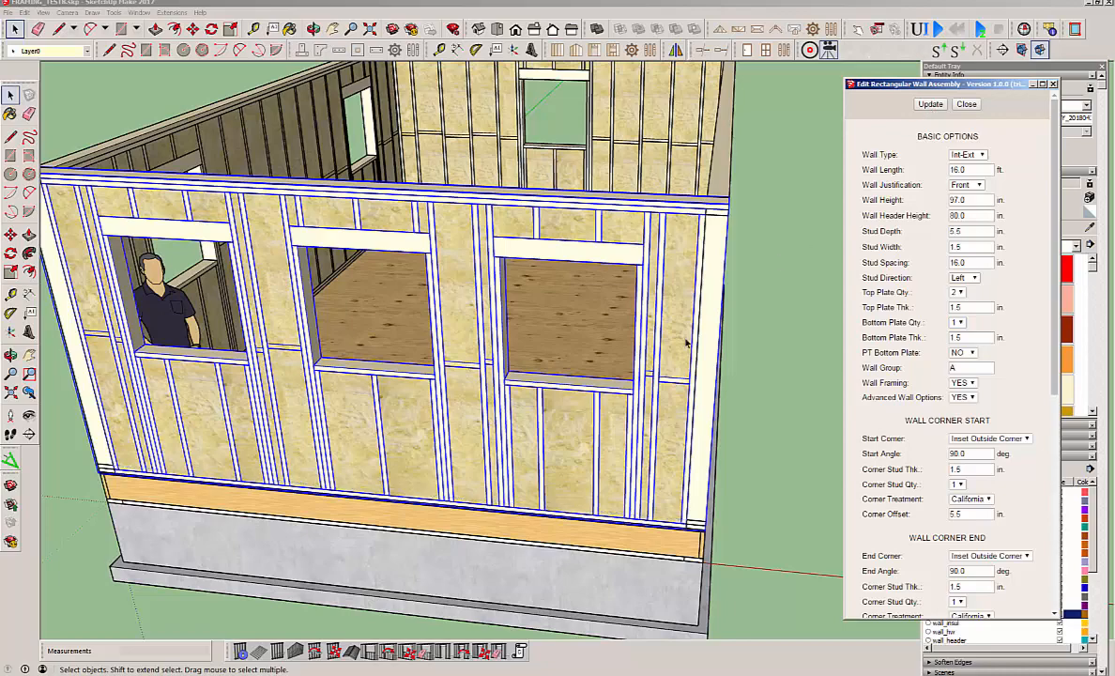
scroll(down, 3)
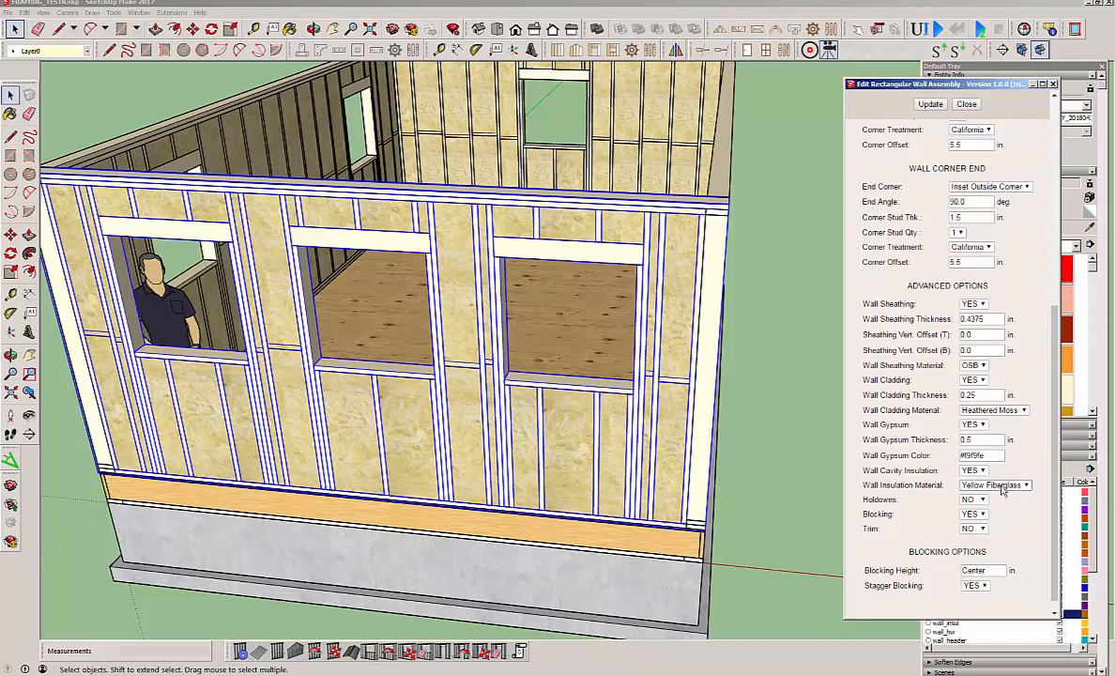
click(993, 484)
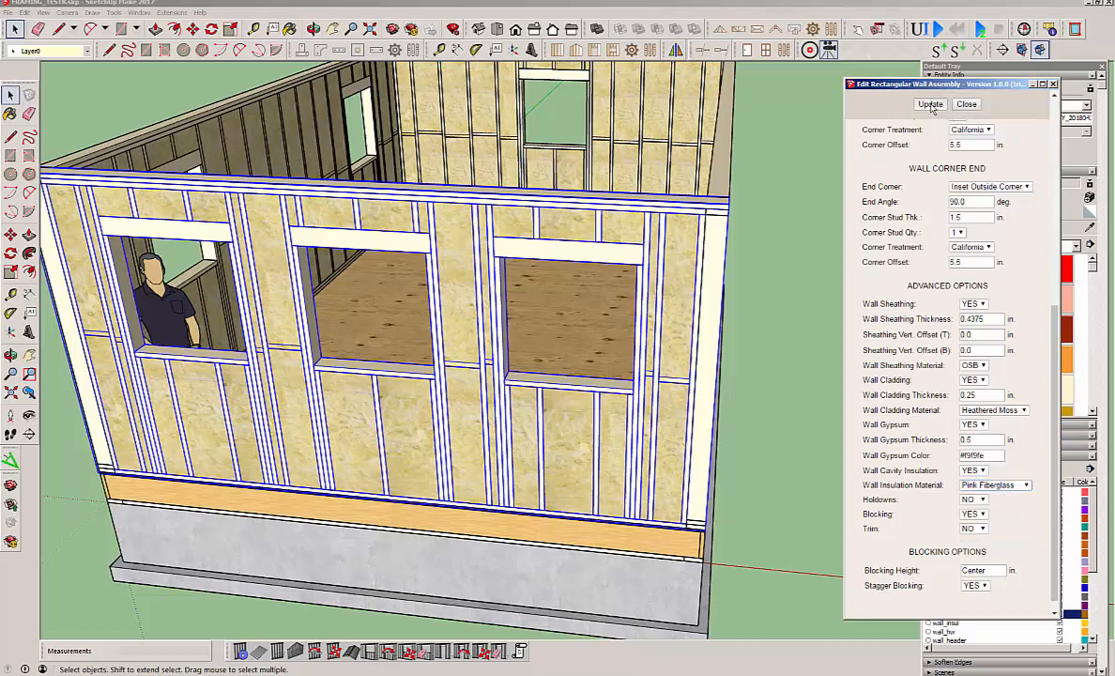
click(929, 104)
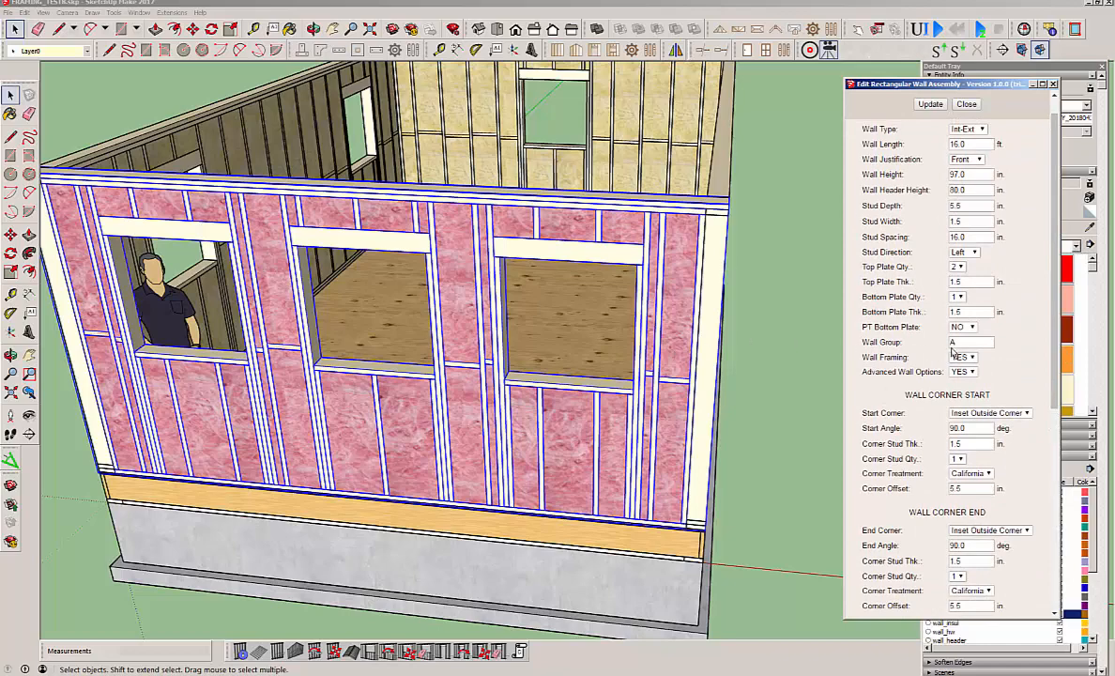
mouse_move(856, 348)
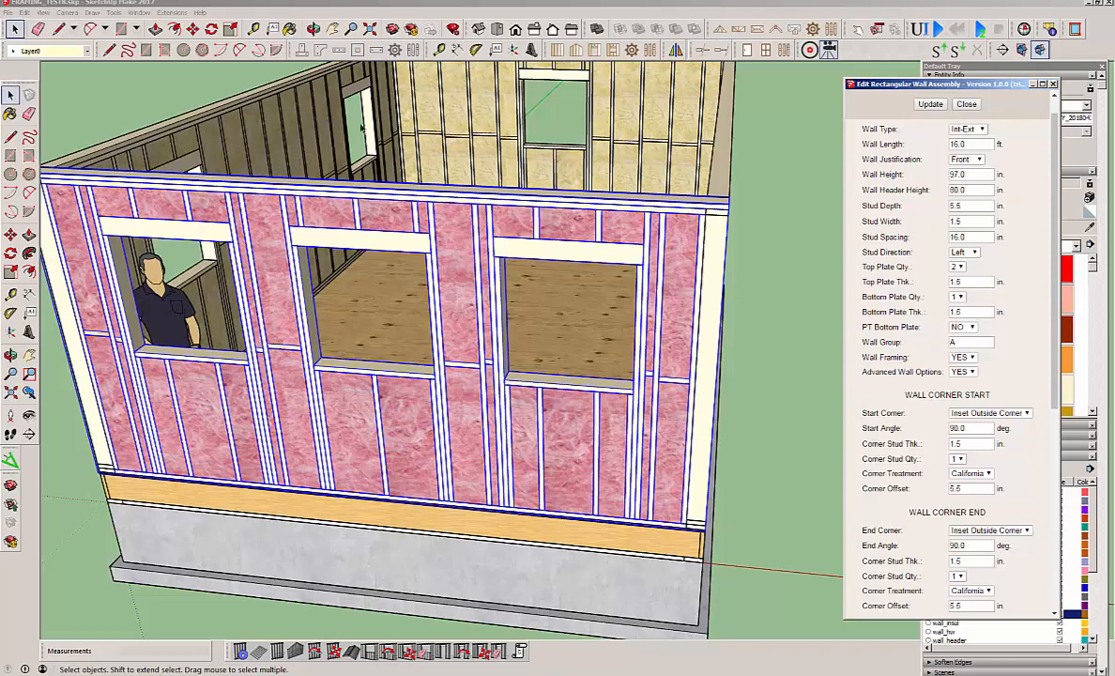
mouse_move(460, 399)
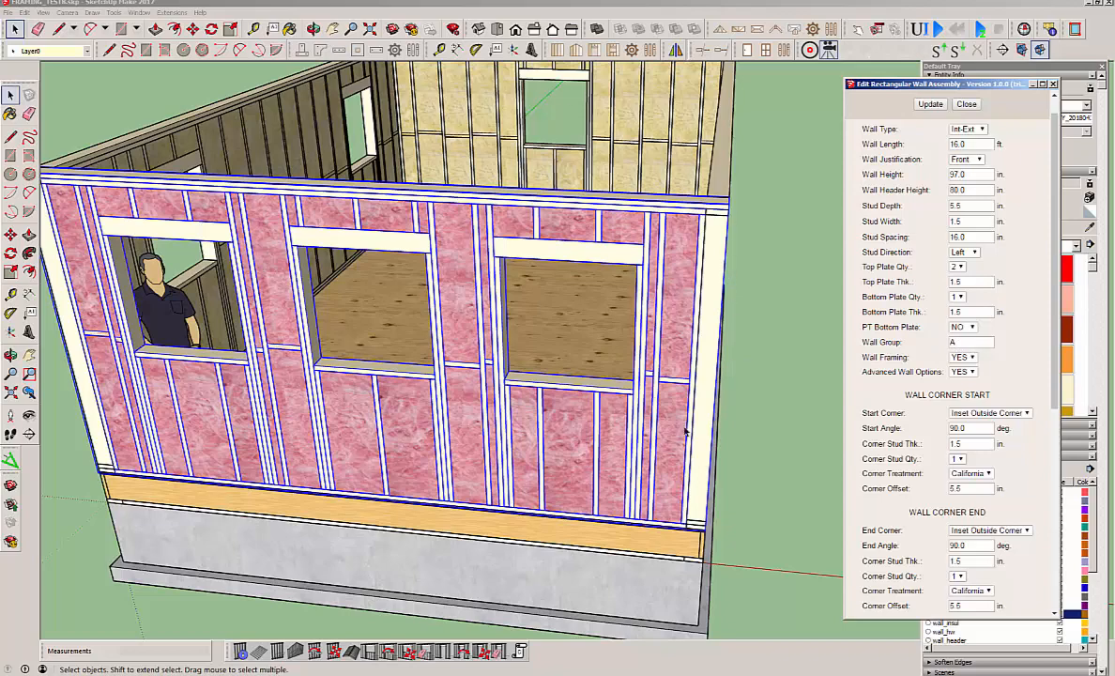
mouse_move(772, 356)
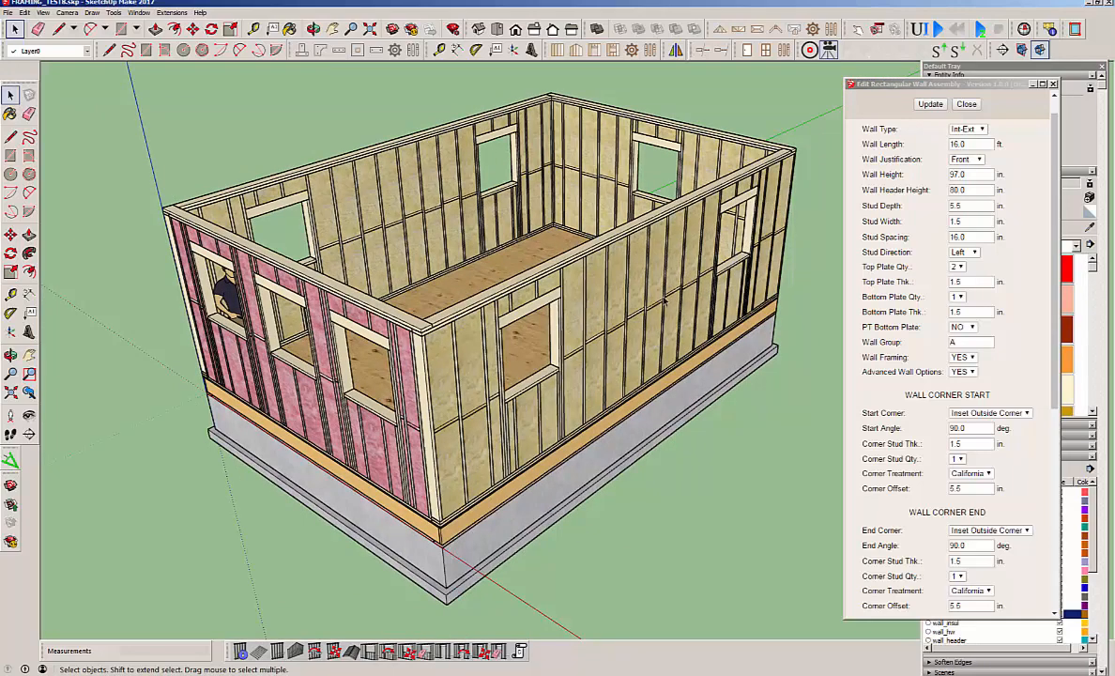
mouse_move(538, 387)
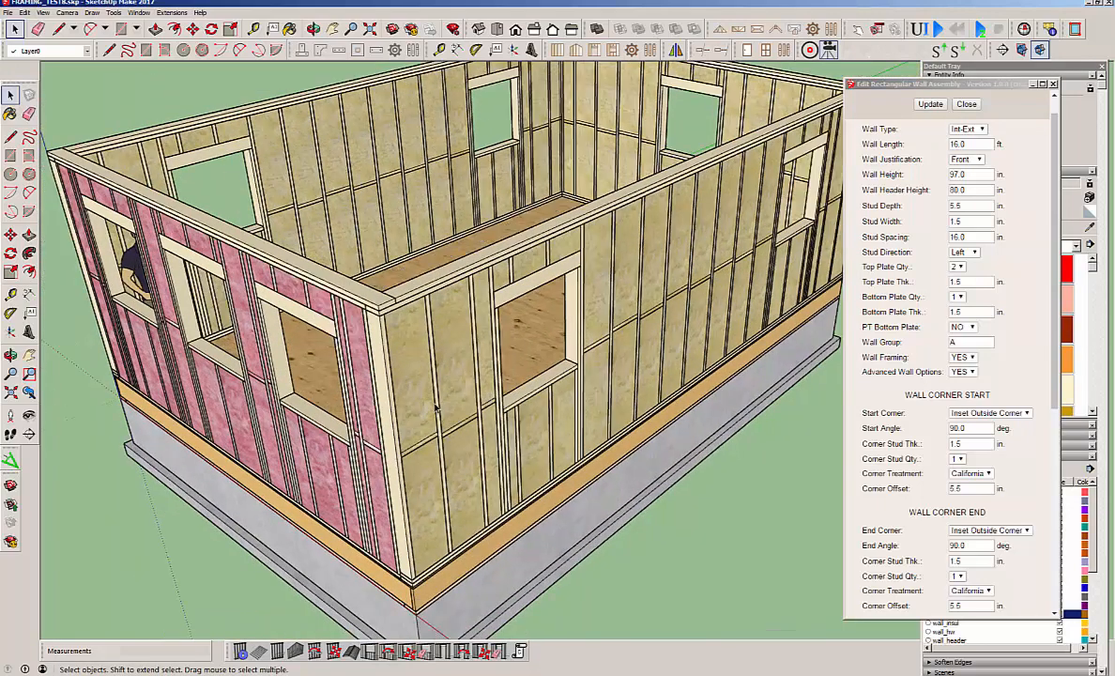
mouse_move(572, 382)
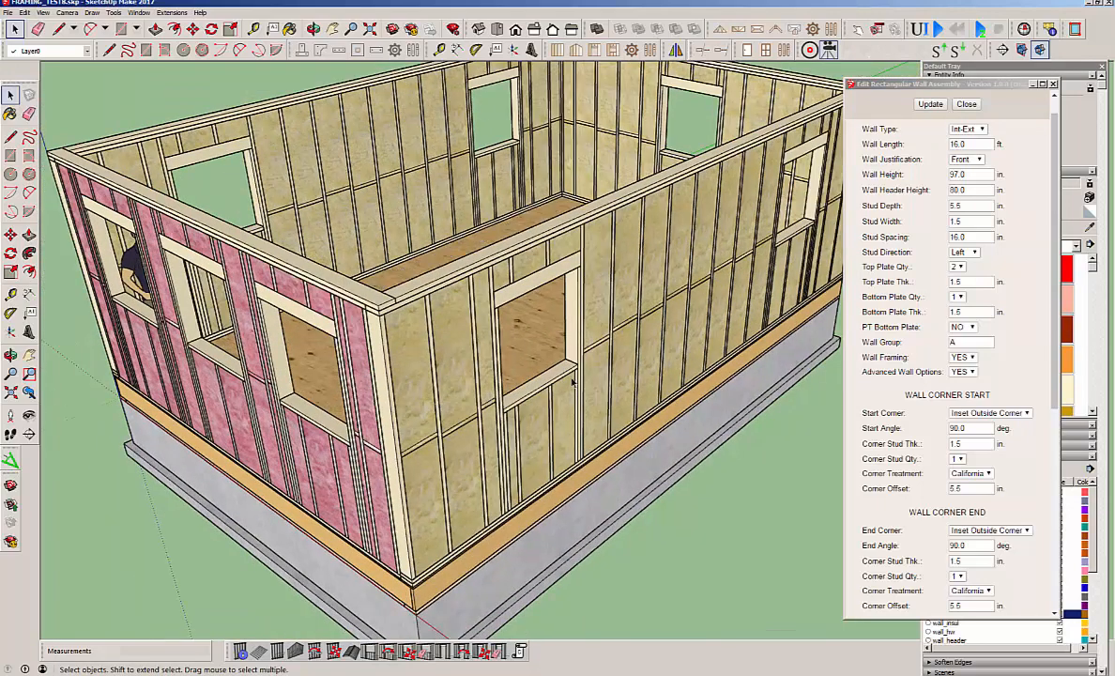
mouse_move(533, 428)
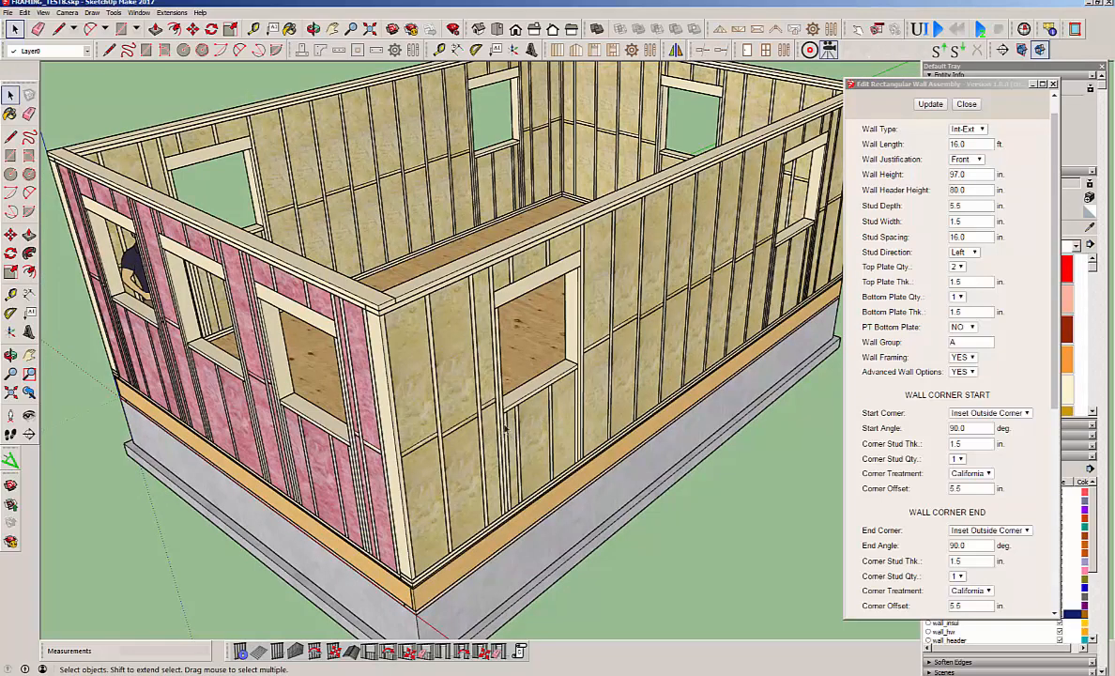
mouse_move(551, 378)
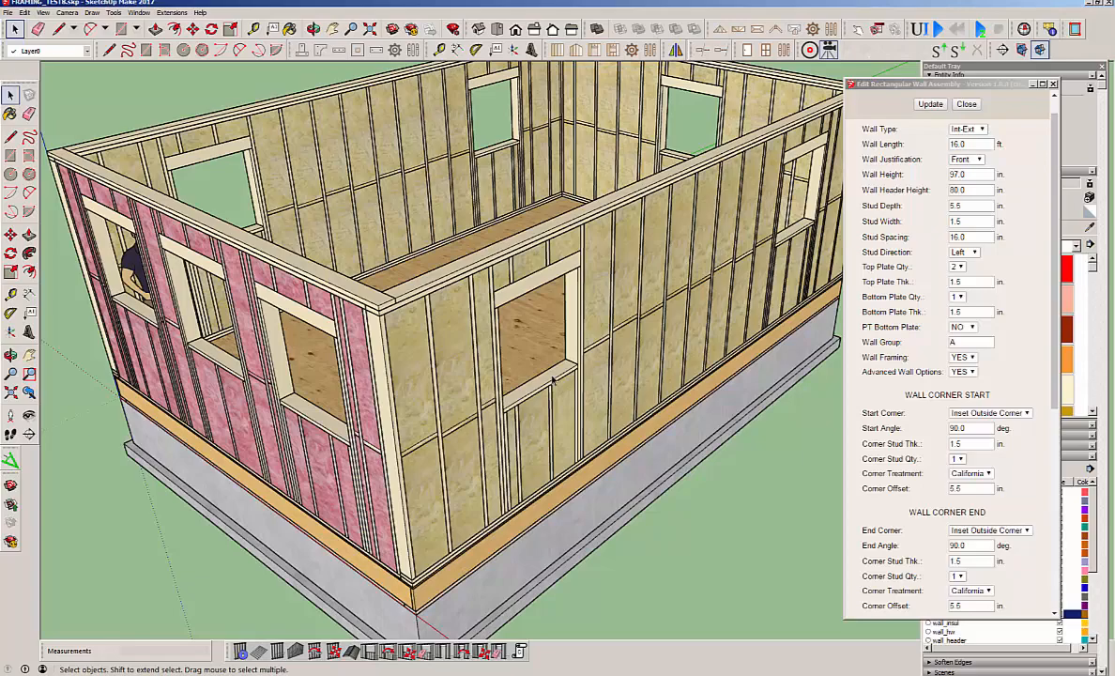
- Close the wall assembly editor
click(966, 103)
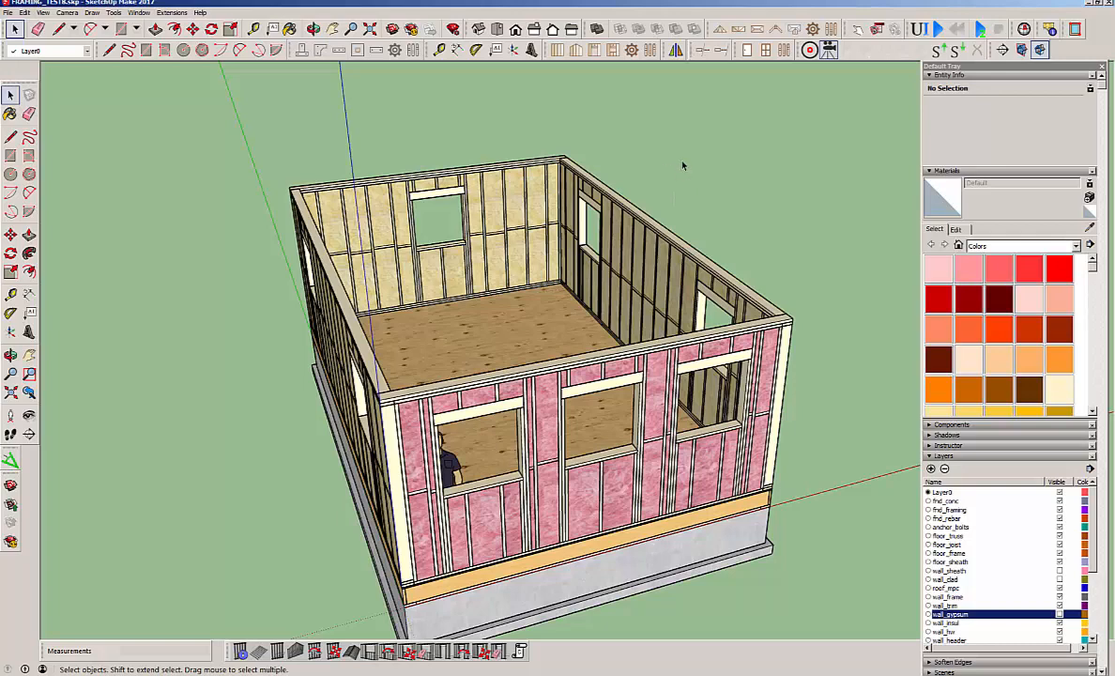
mouse_move(596, 103)
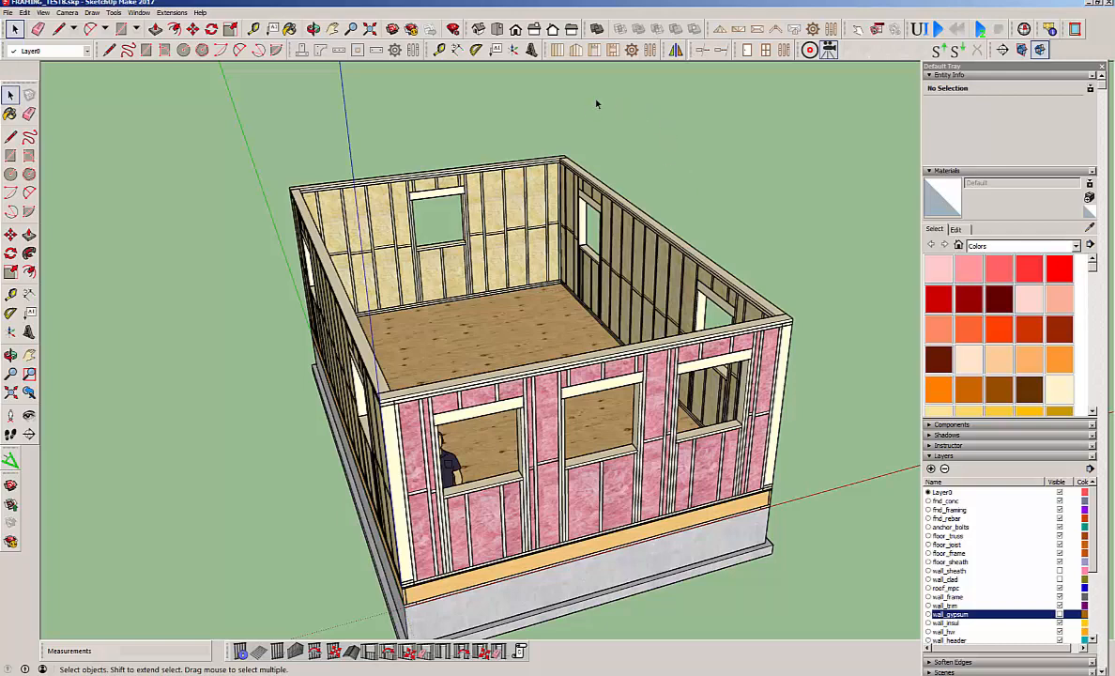
mouse_move(576, 50)
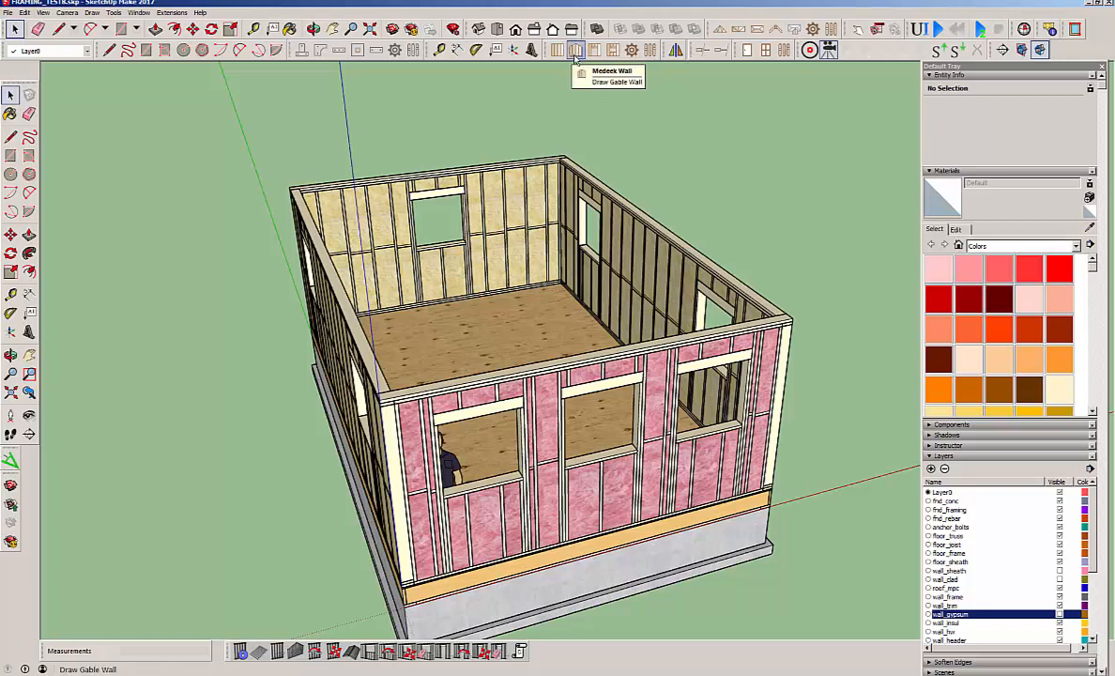
mouse_move(759, 123)
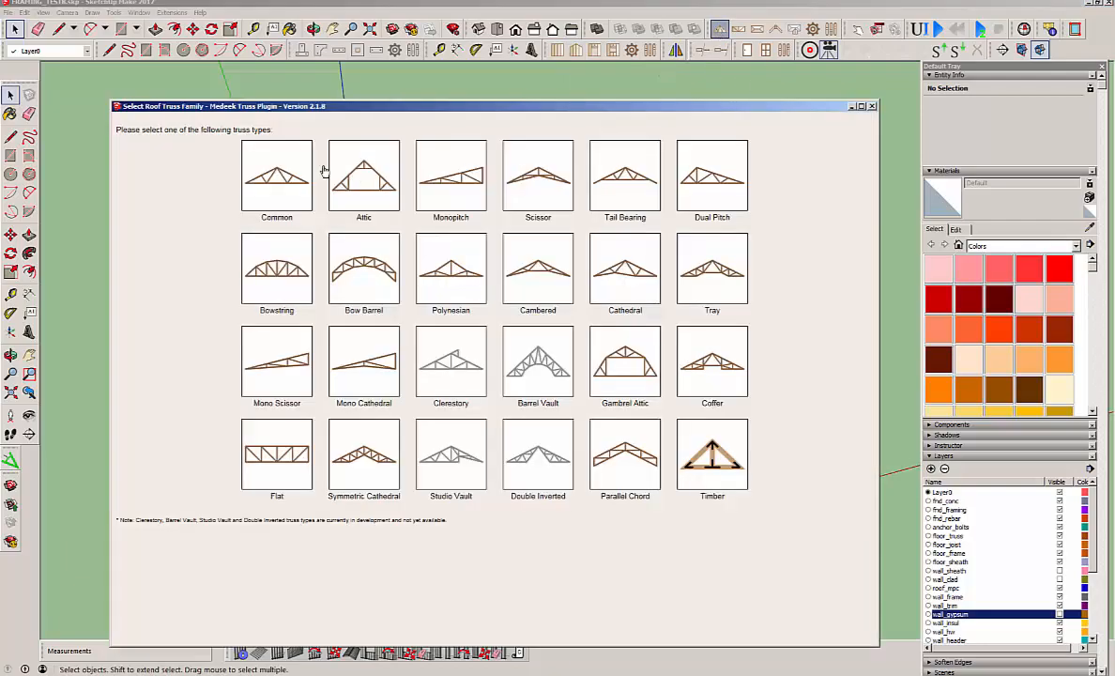
- Generate a Common truss roof, accepting geometry, advanced options and gutter settings
click(277, 176)
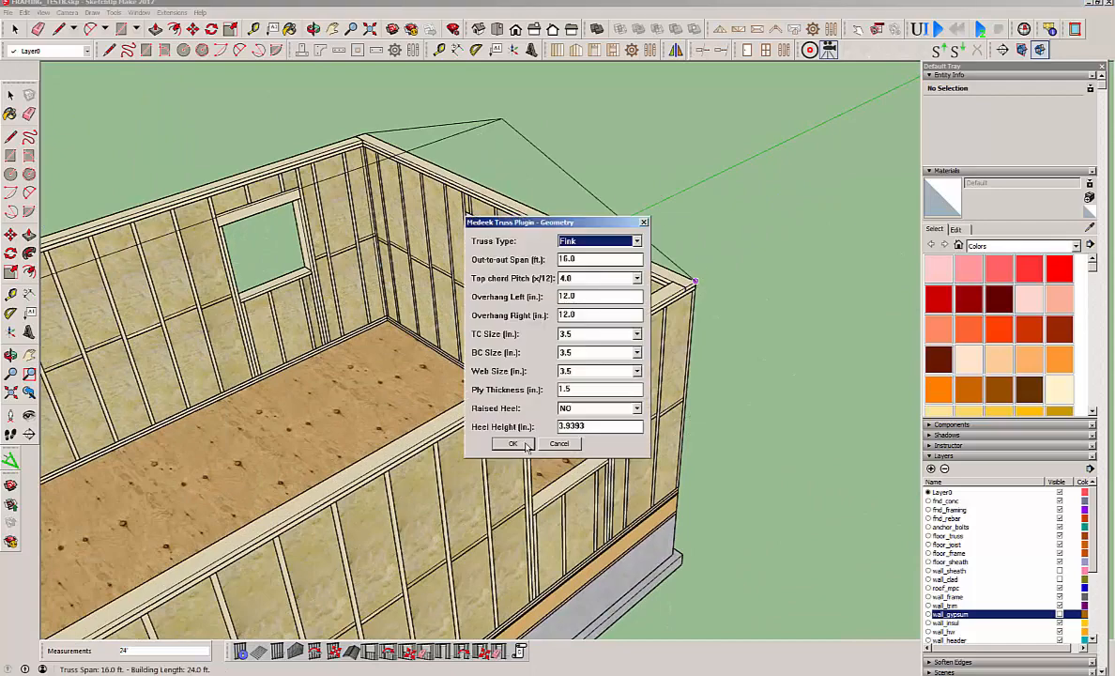
click(512, 443)
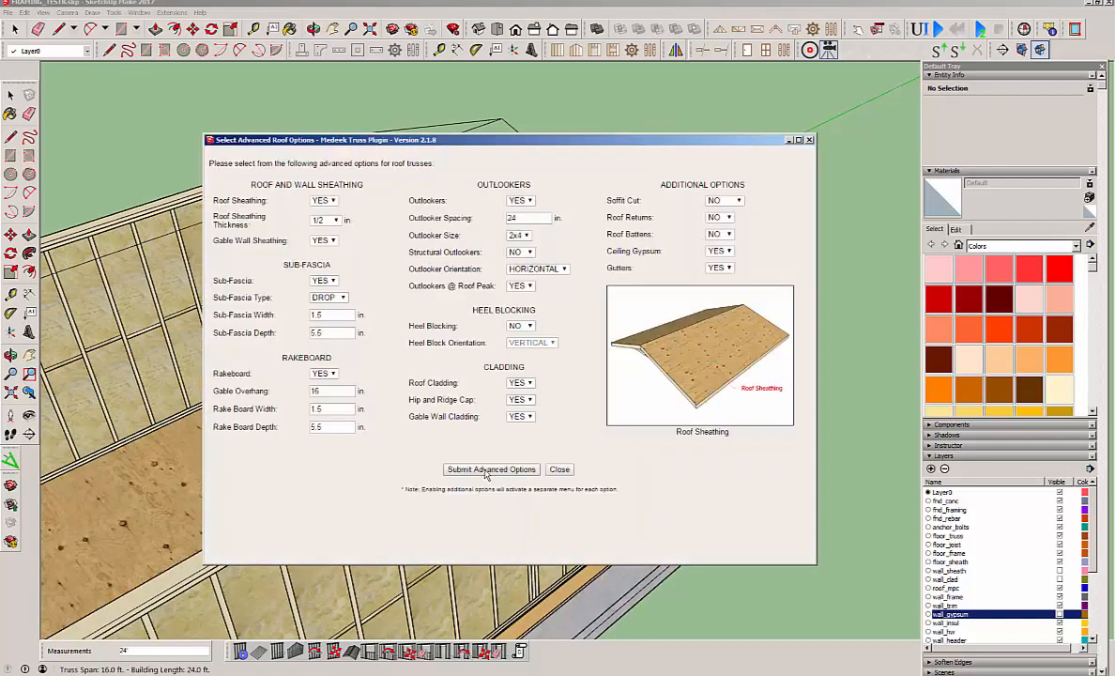
click(491, 469)
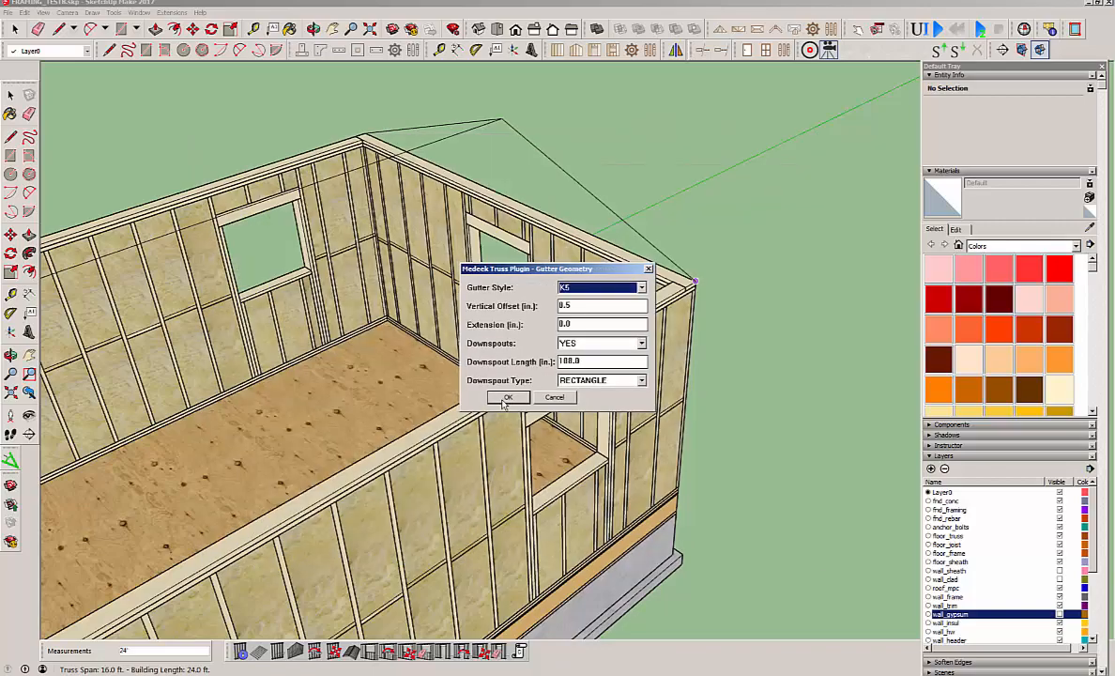
click(508, 397)
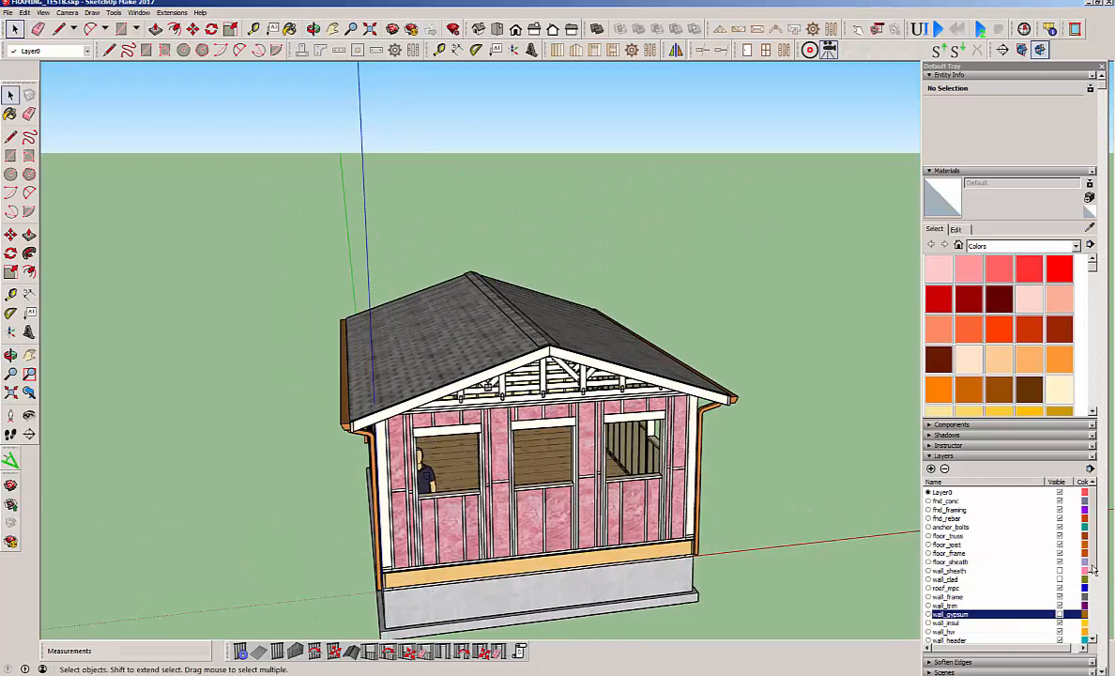
- Hide the wall_insul layer in the Layers panel to expose the wall studs
scroll(down, 3)
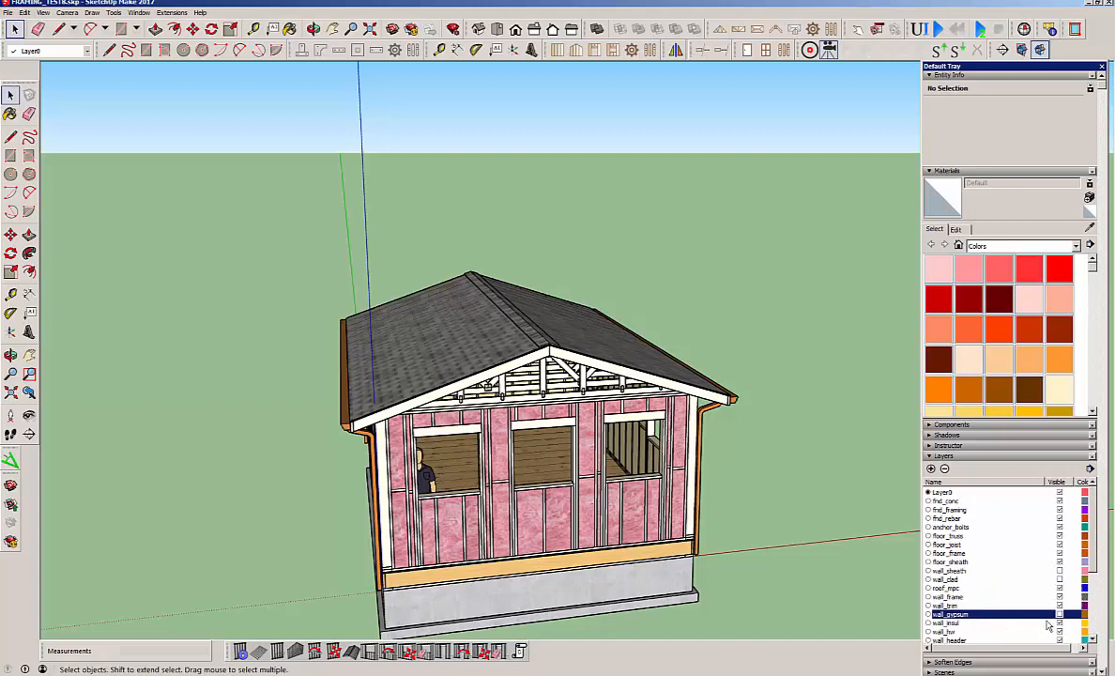
click(1059, 622)
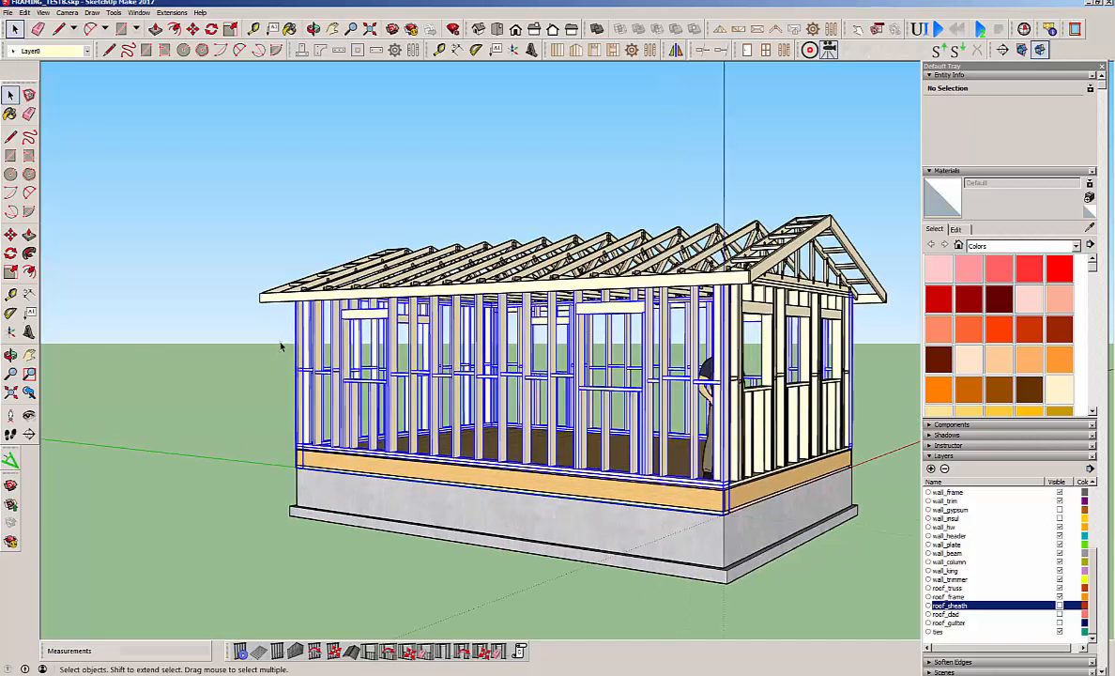
click(474, 363)
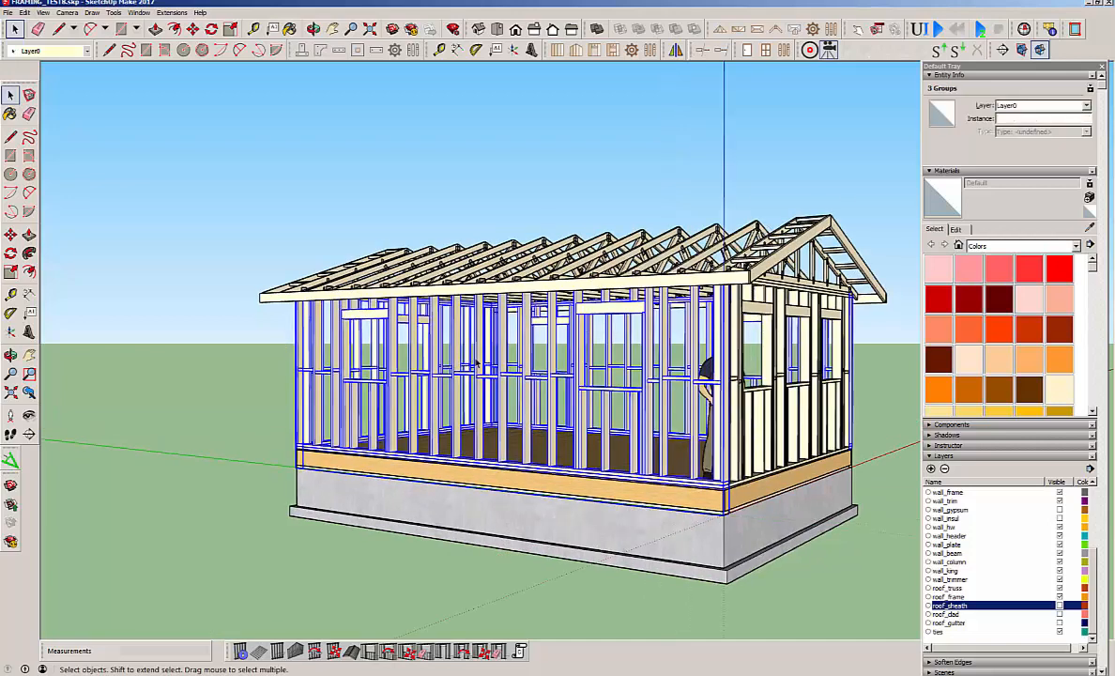
right_click(474, 362)
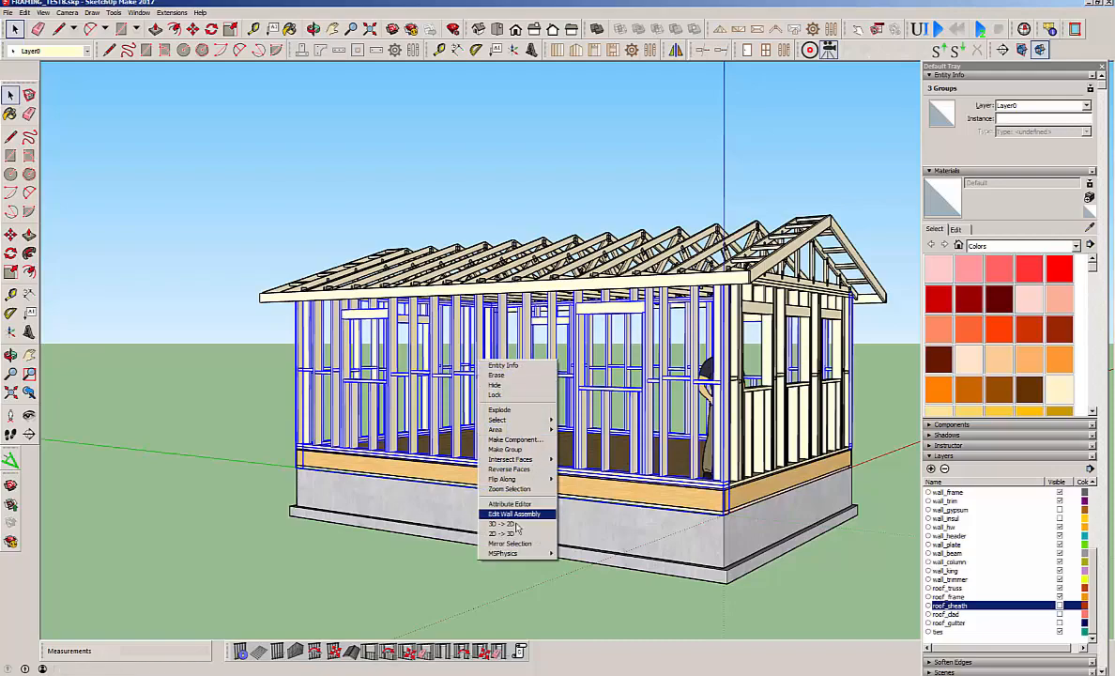
mouse_move(502, 523)
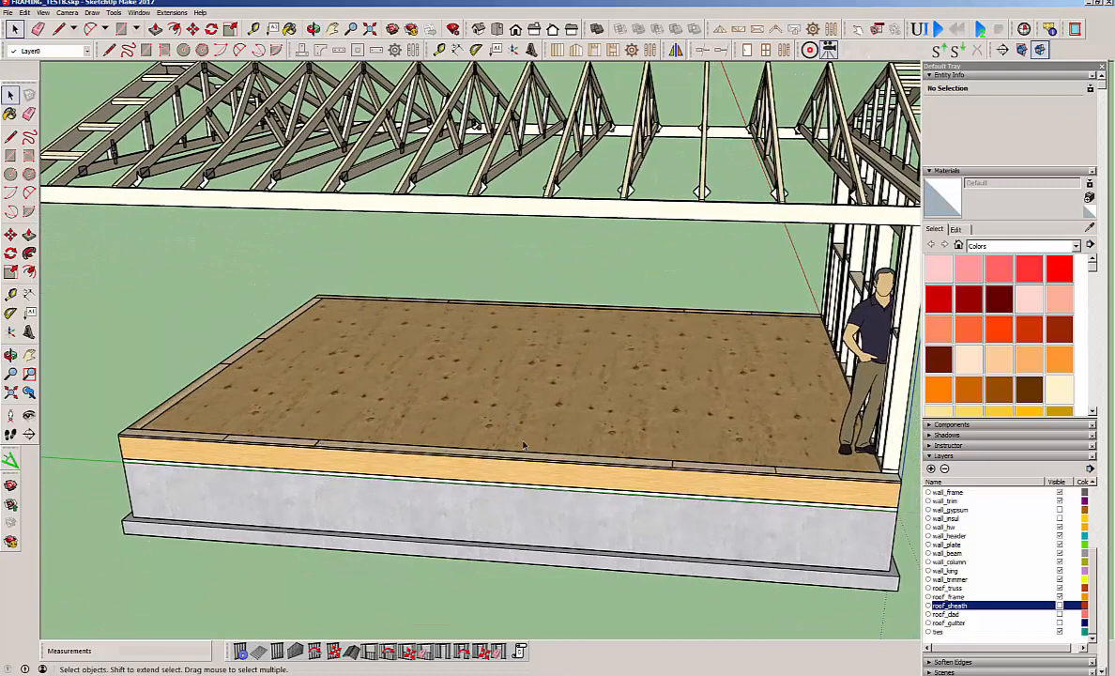
right_click(524, 445)
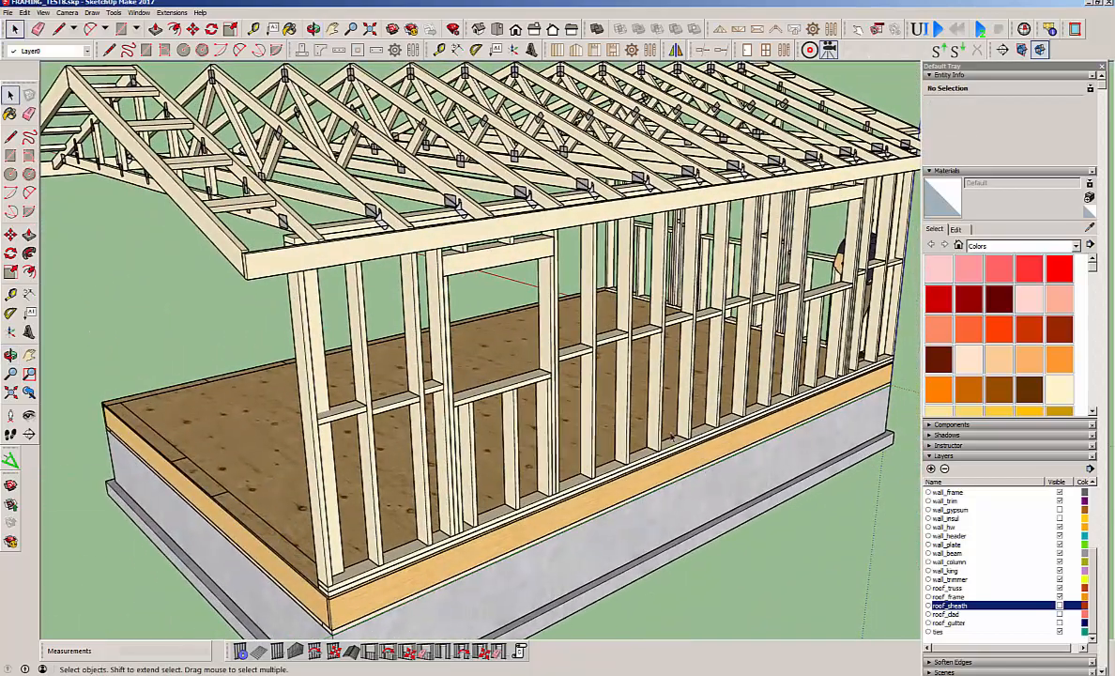
- Set Wall Framing to NO for the long wall, apply it, and orbit inside the room
right_click(540, 380)
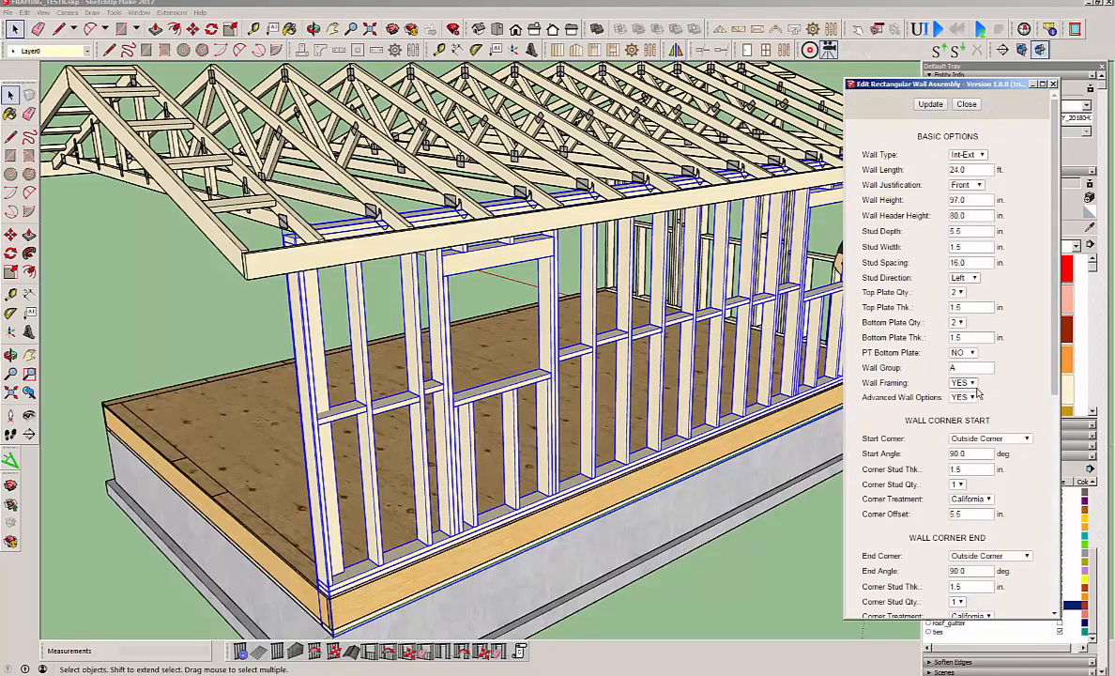
click(962, 382)
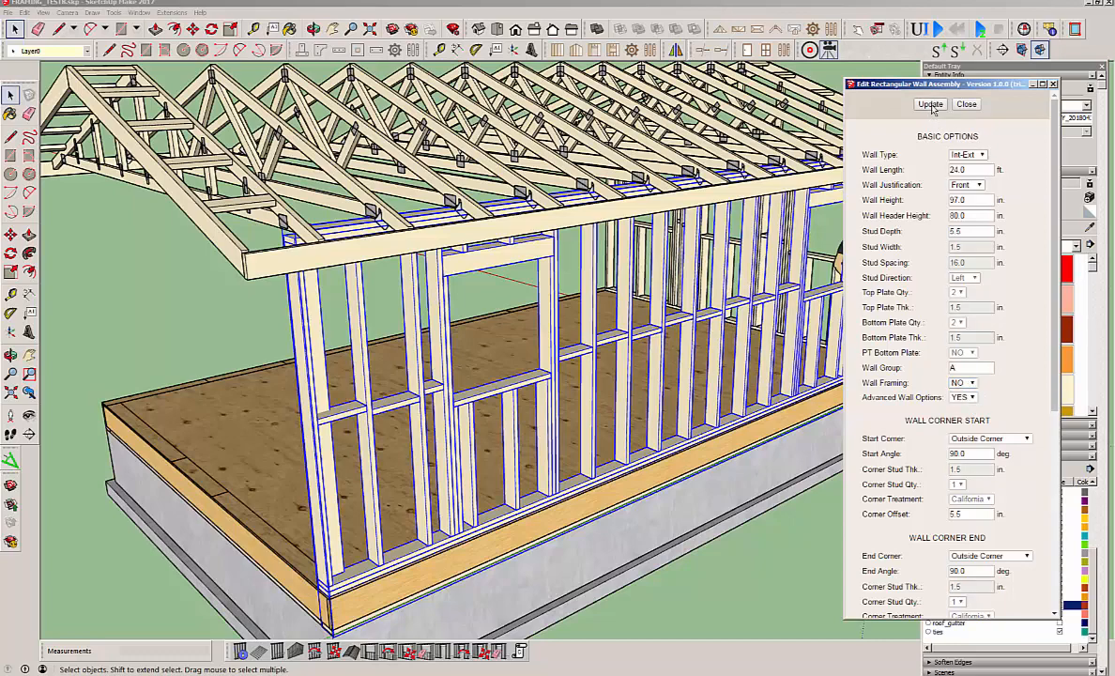
click(930, 103)
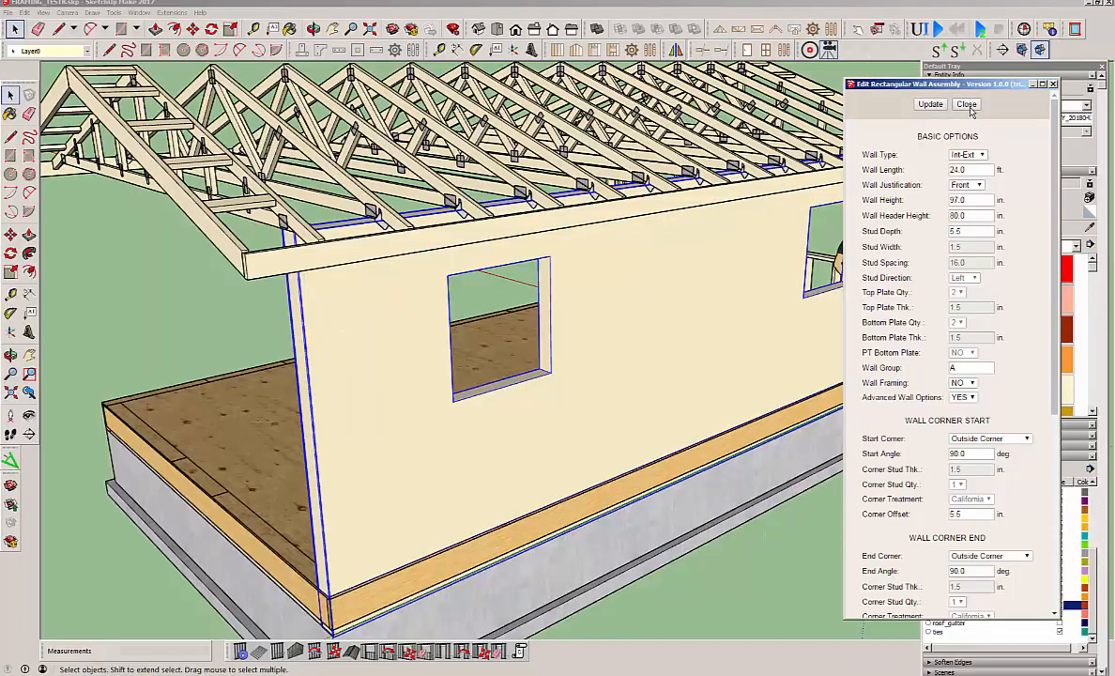
click(967, 103)
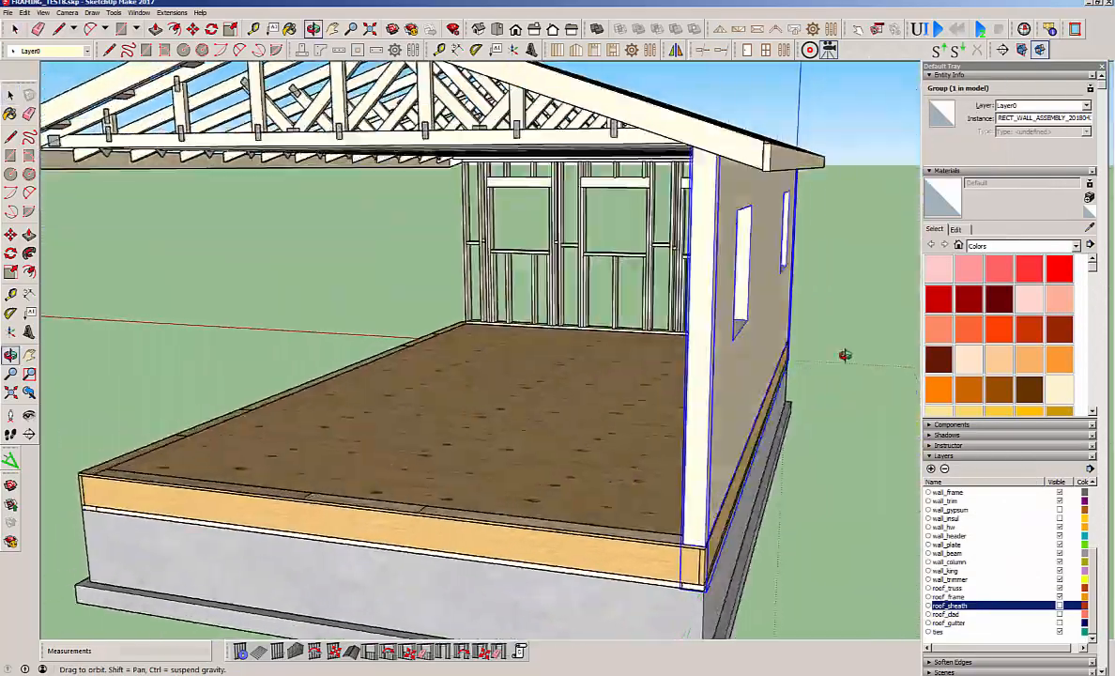
drag(844, 355, 514, 382)
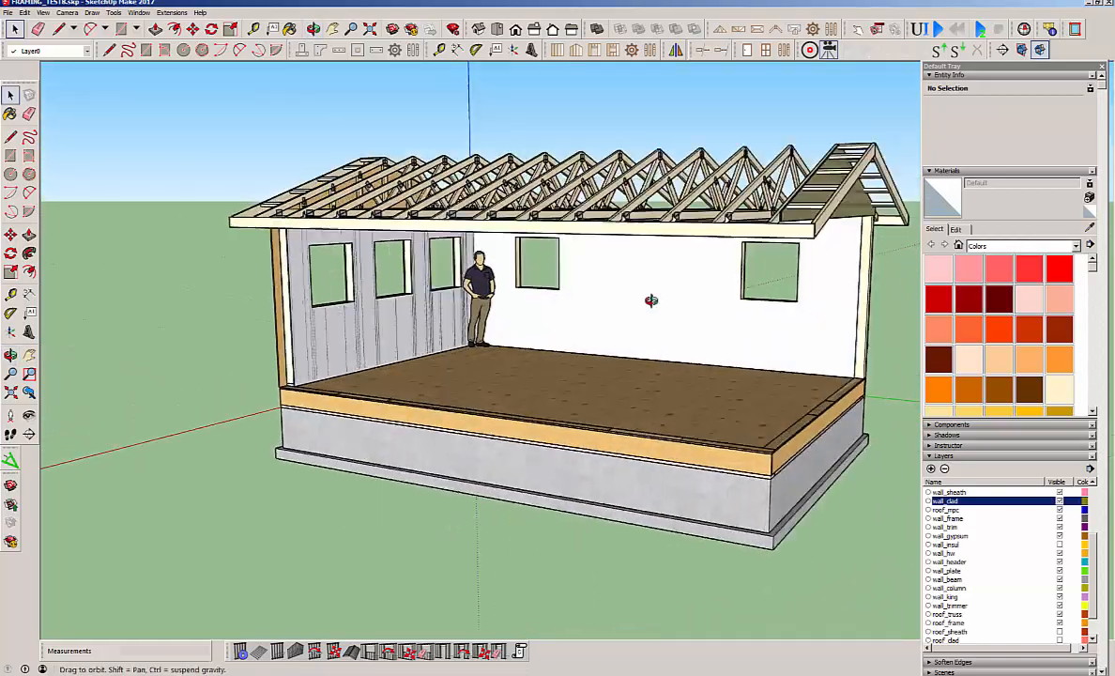
- Restore the flattened wall from 2D to 3D, viewing the house from another side
drag(651, 300, 279, 339)
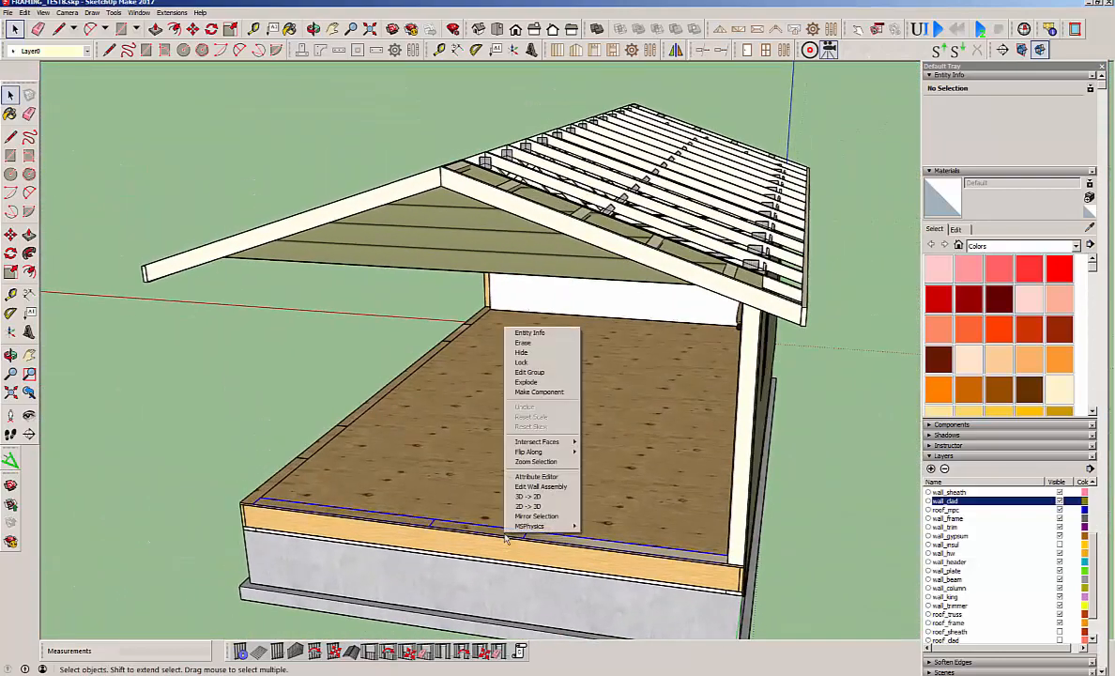
mouse_move(528, 506)
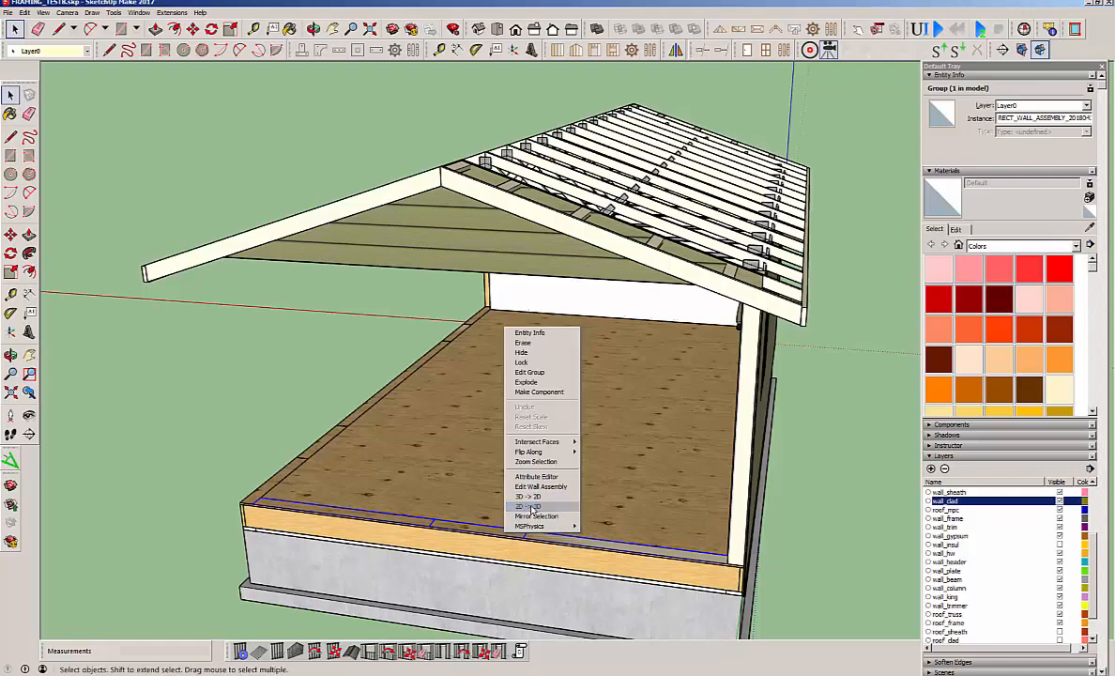
click(531, 506)
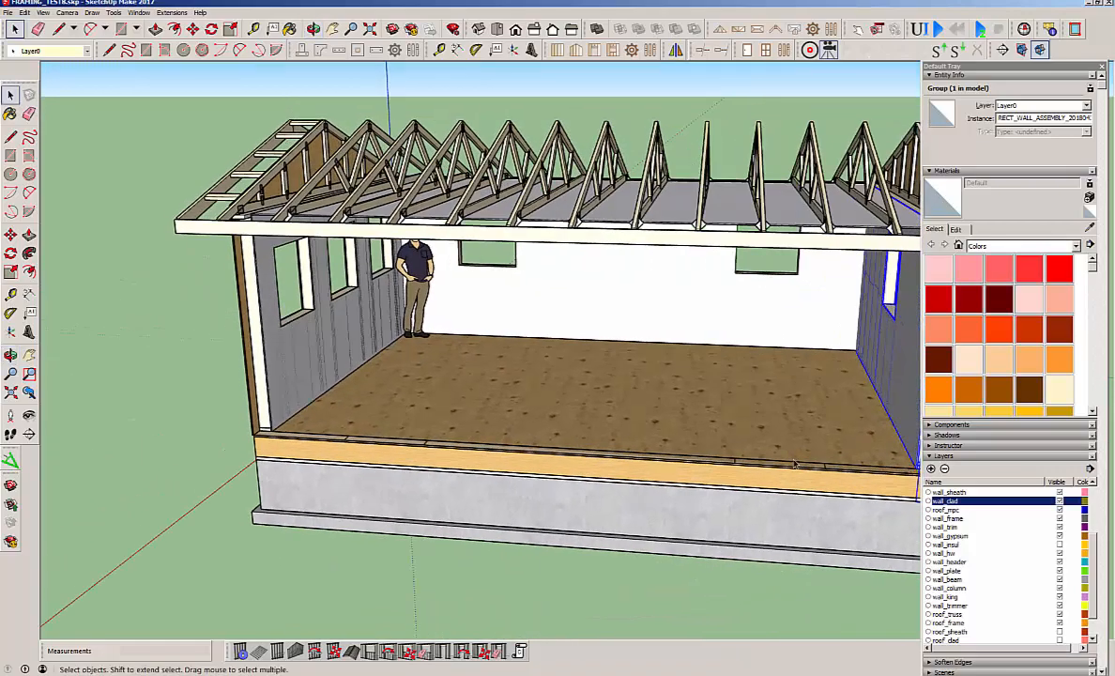
right_click(796, 461)
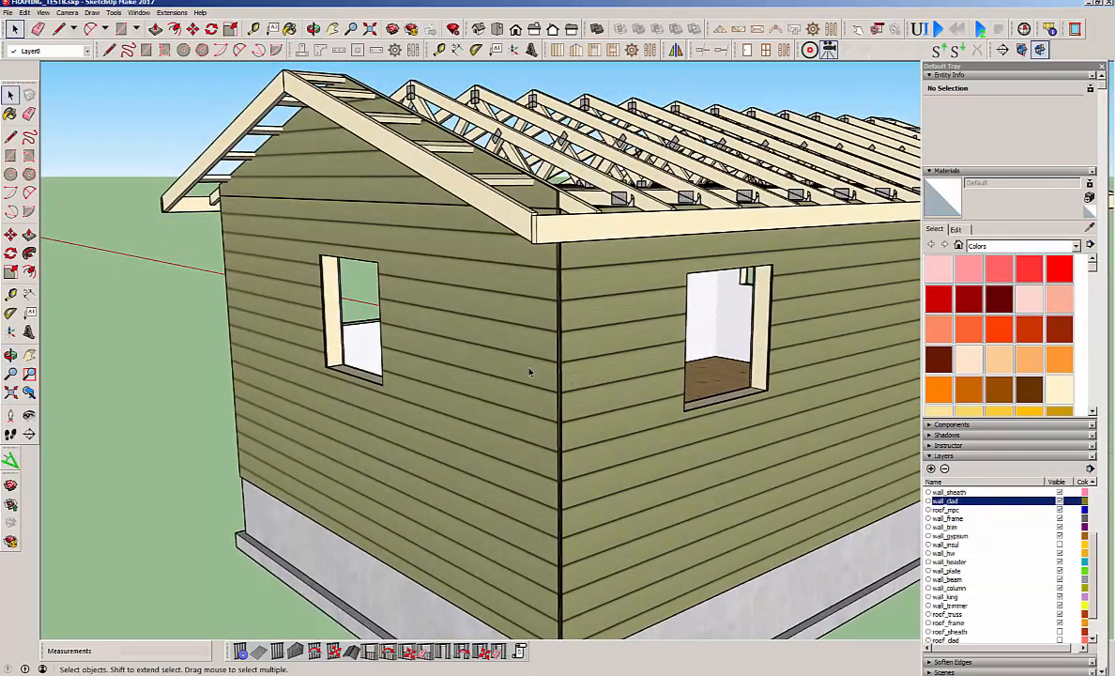
- Set the short wall's Wall Cladding Material to Countrylane Red under Advanced Options
right_click(530, 371)
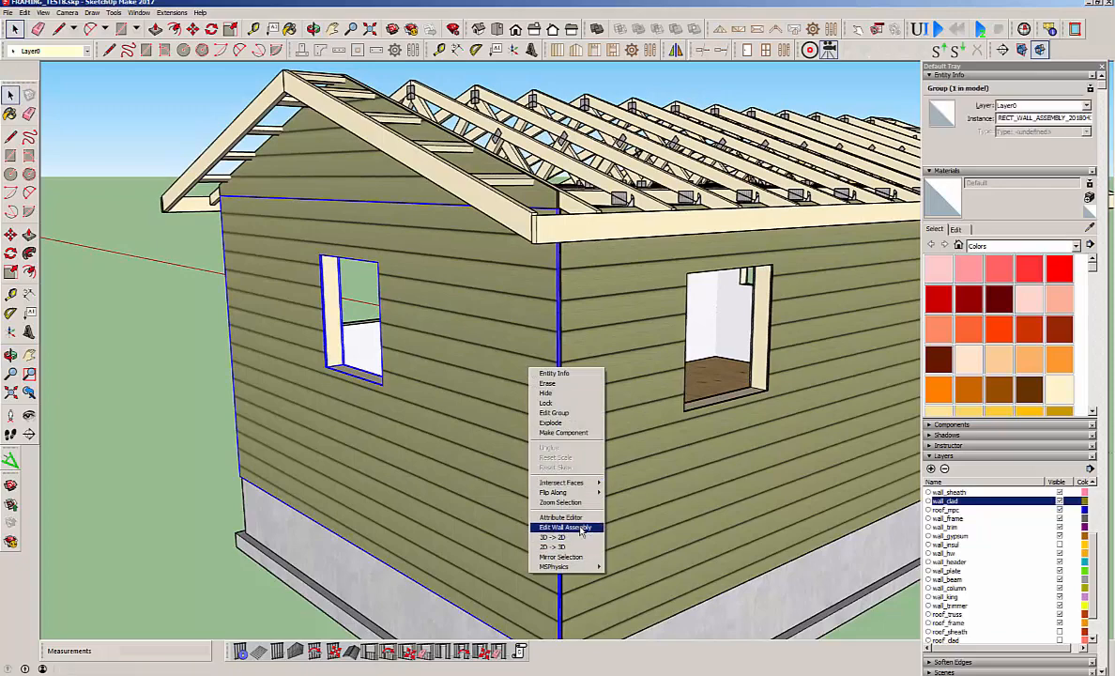
mouse_move(563, 537)
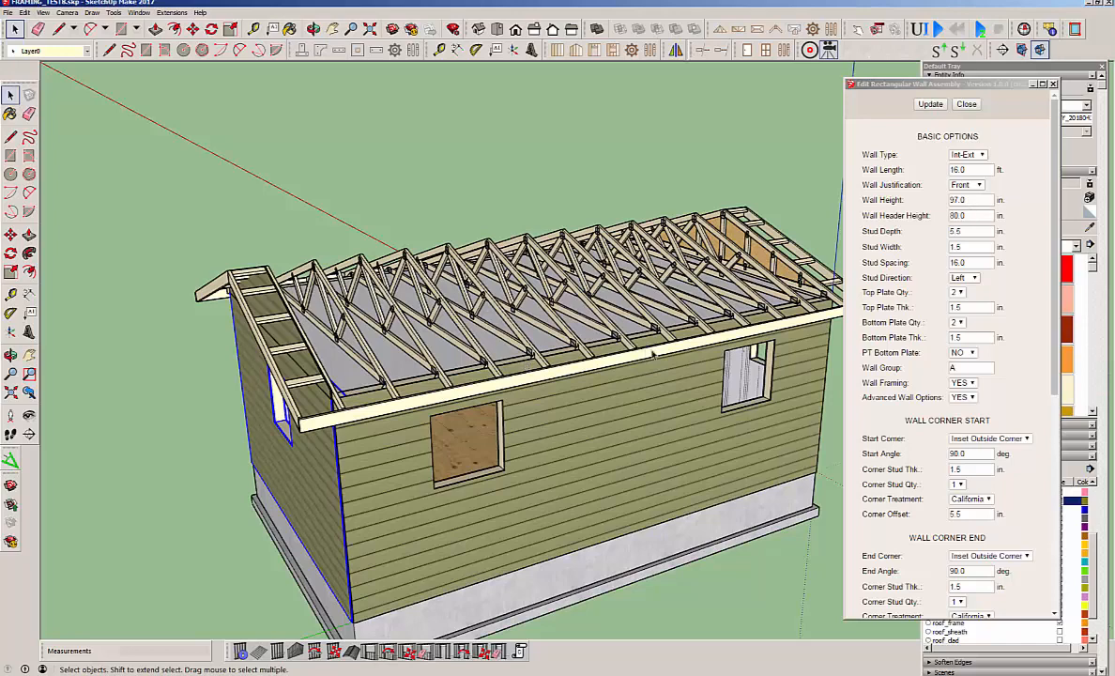
mouse_move(657, 352)
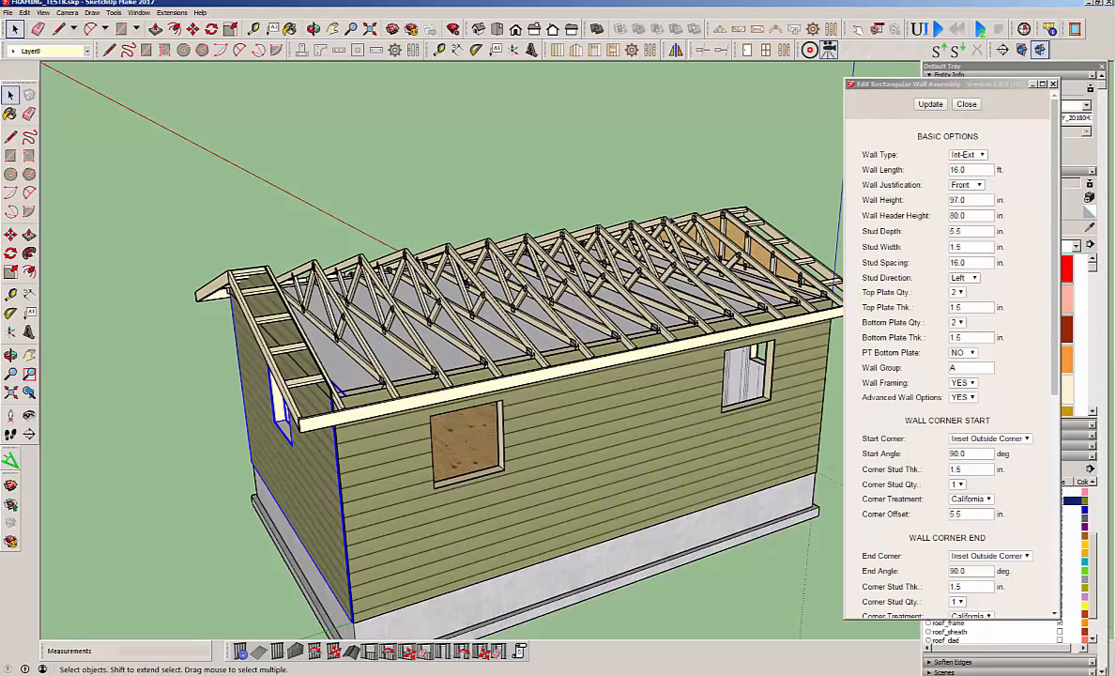
mouse_move(666, 242)
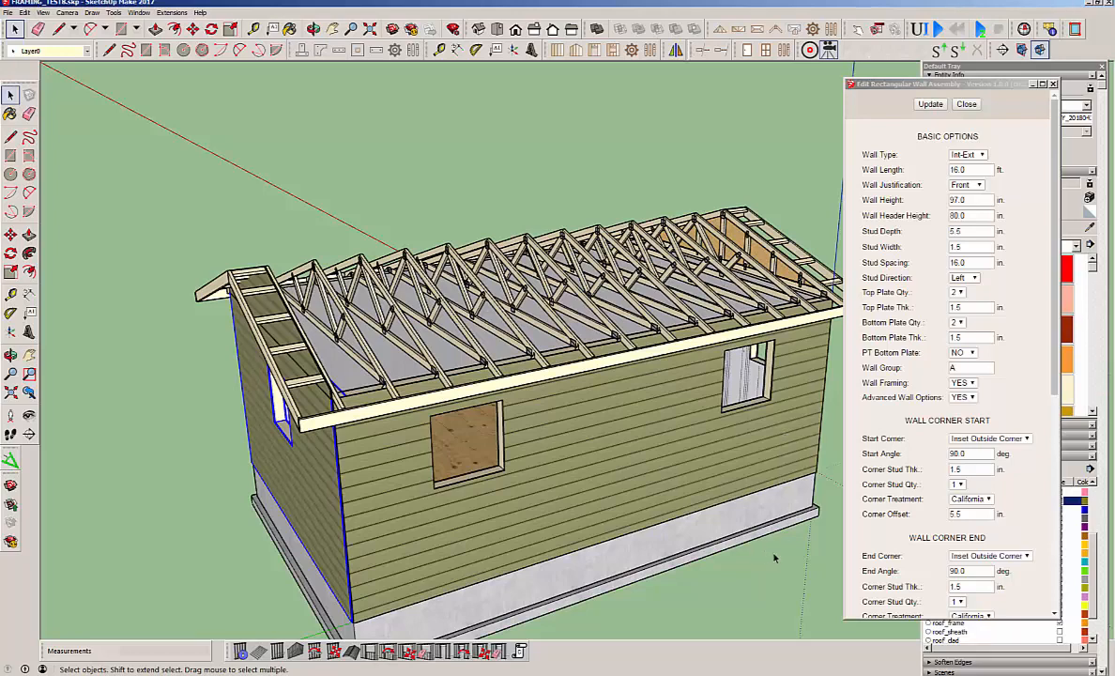
mouse_move(783, 556)
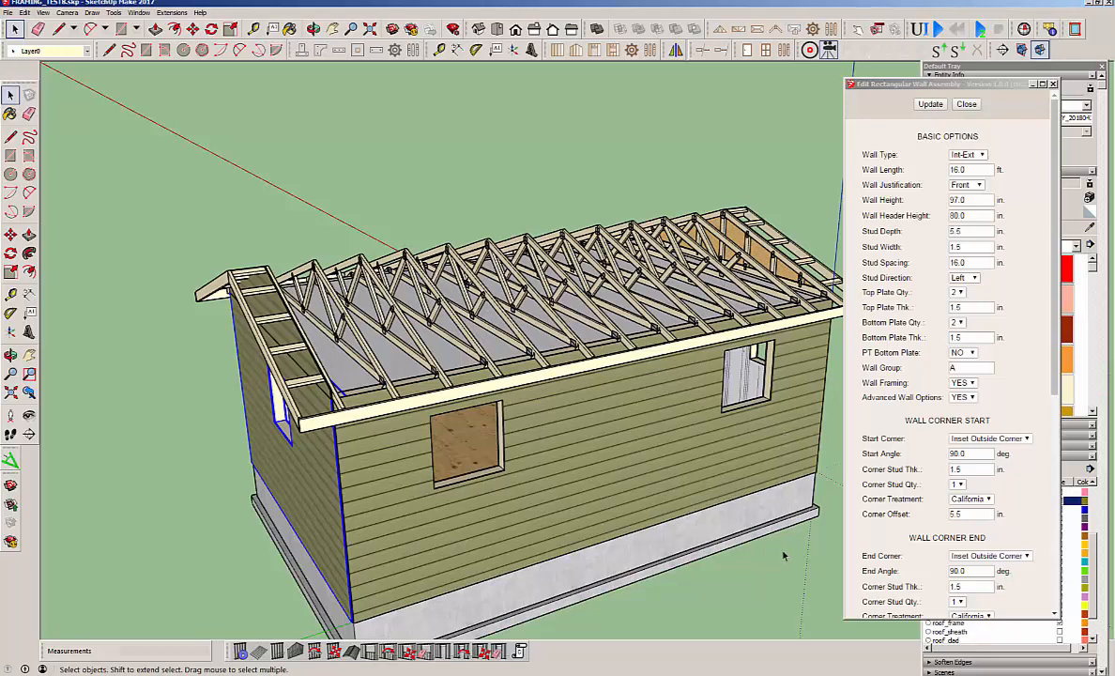
scroll(down, 3)
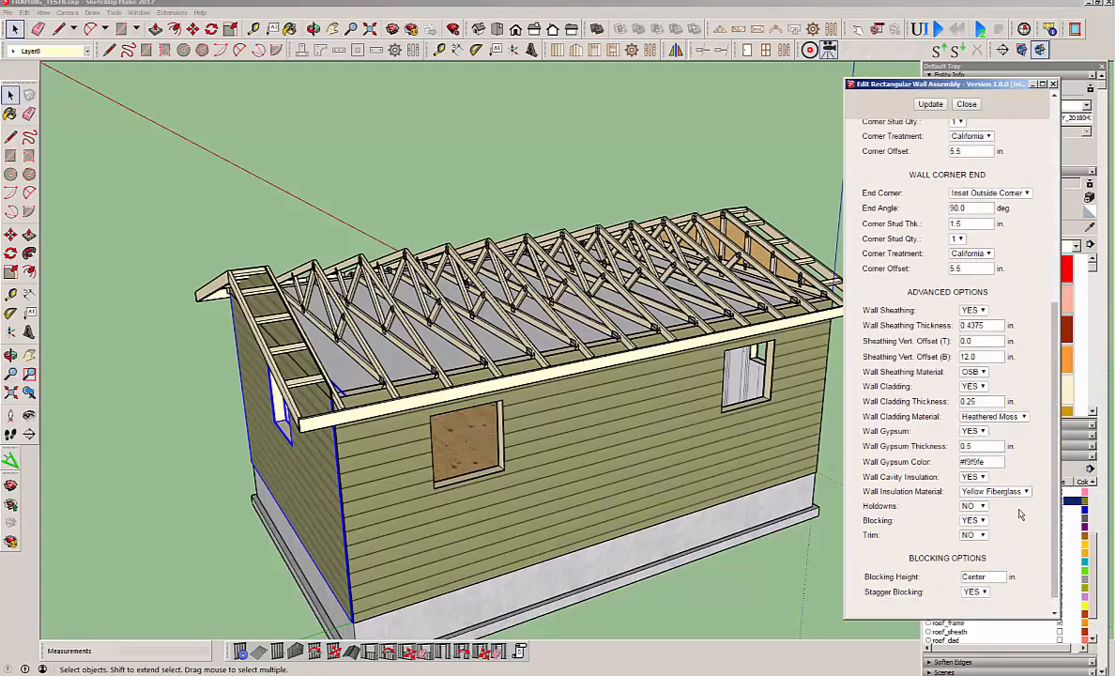
click(1025, 415)
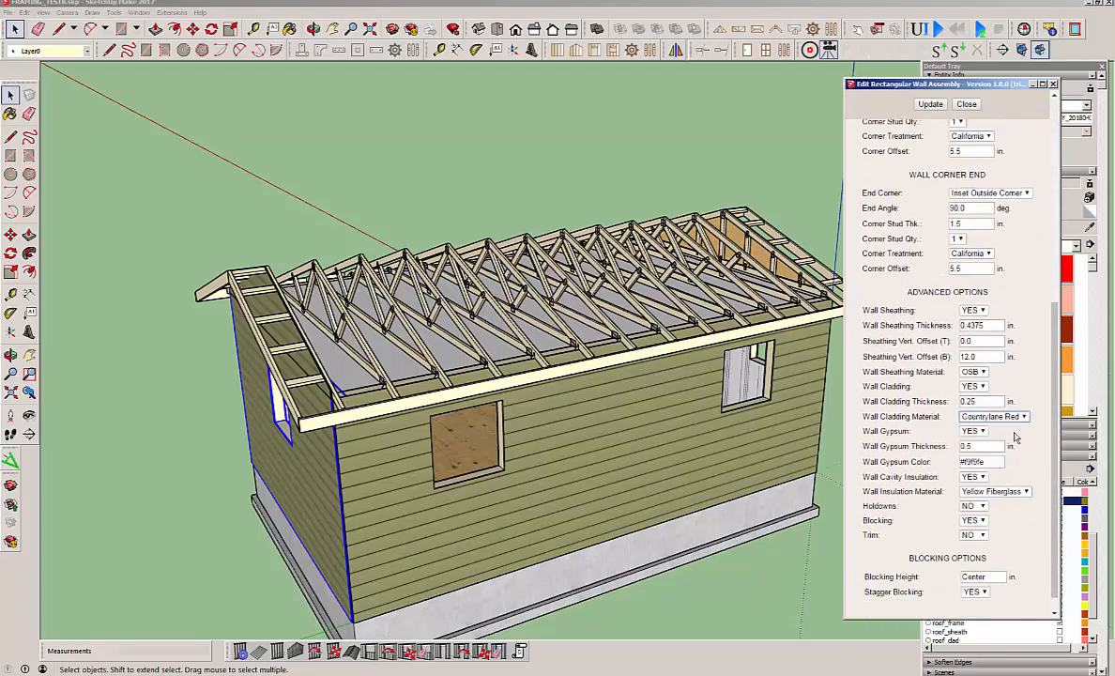